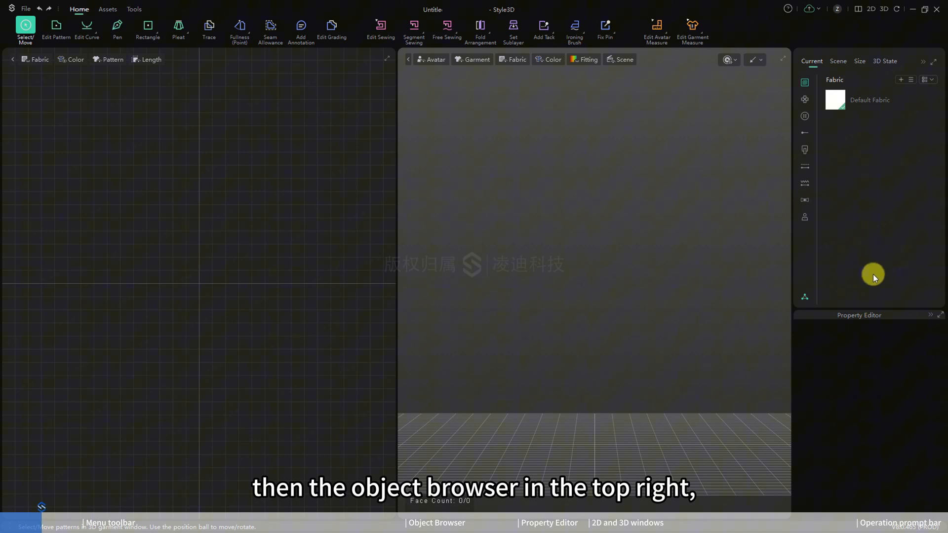
{"action": "mouse_move", "coordinate": [874, 379]}
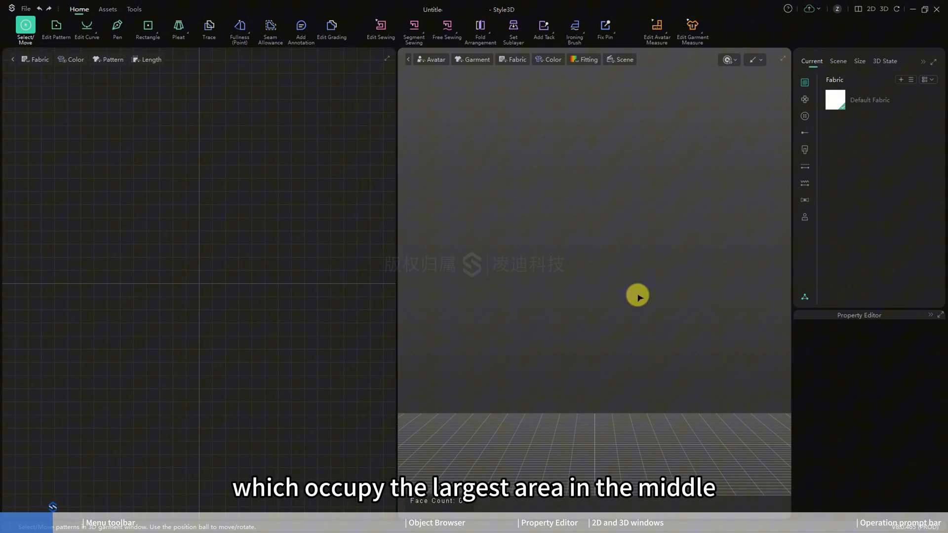
{"action": "mouse_move", "coordinate": [327, 471]}
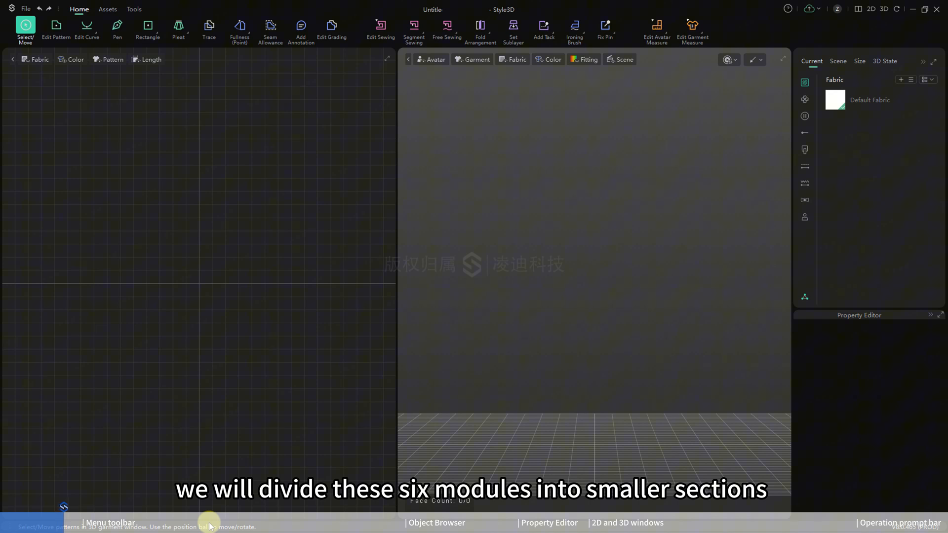
{"action": "mouse_move", "coordinate": [607, 276]}
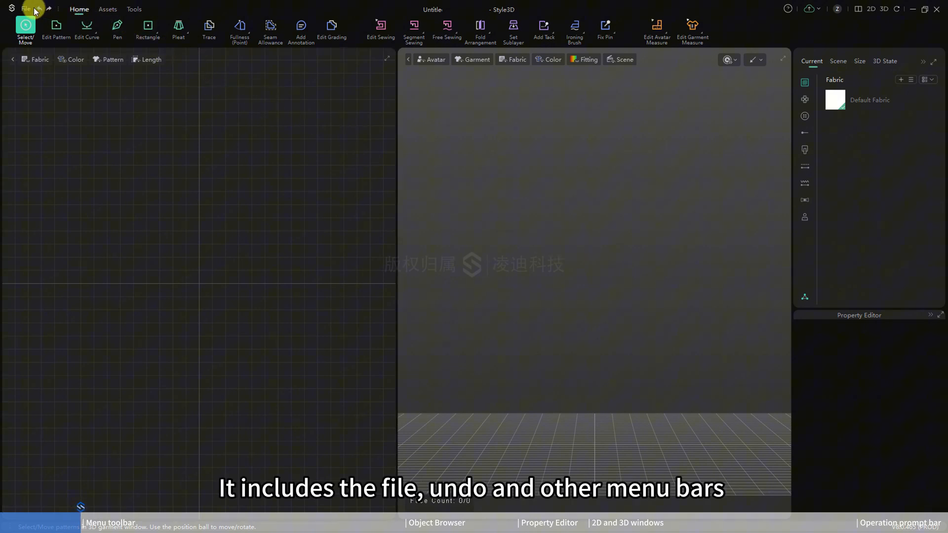
{"action": "mouse_move", "coordinate": [41, 9]}
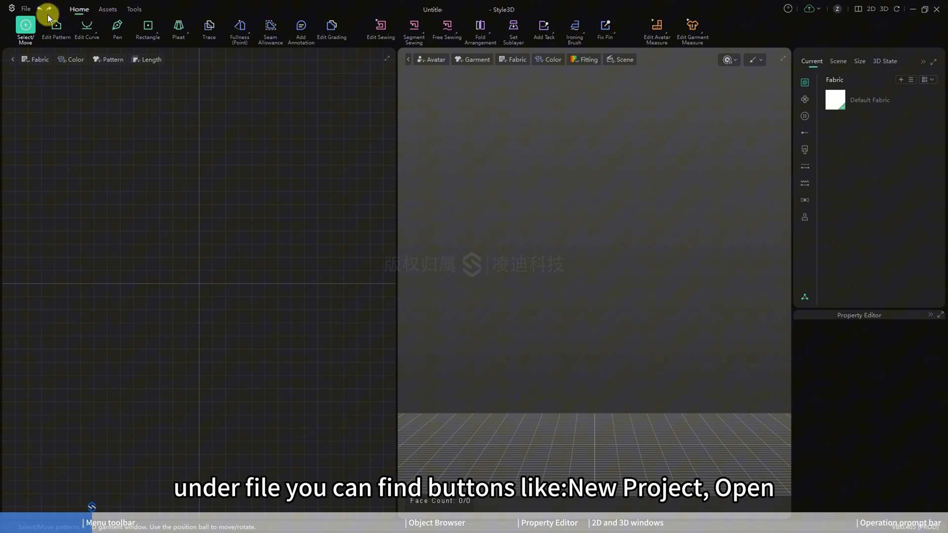
Show the File options, then the Assets toolset with texture, seam tape, zipper and light tools
{"action": "left_click", "coordinate": [25, 9]}
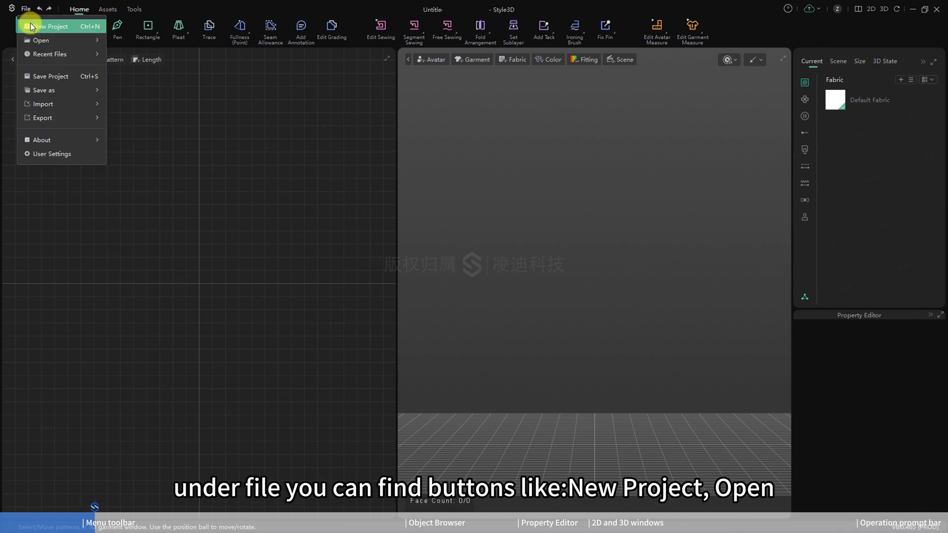
{"action": "mouse_move", "coordinate": [45, 90]}
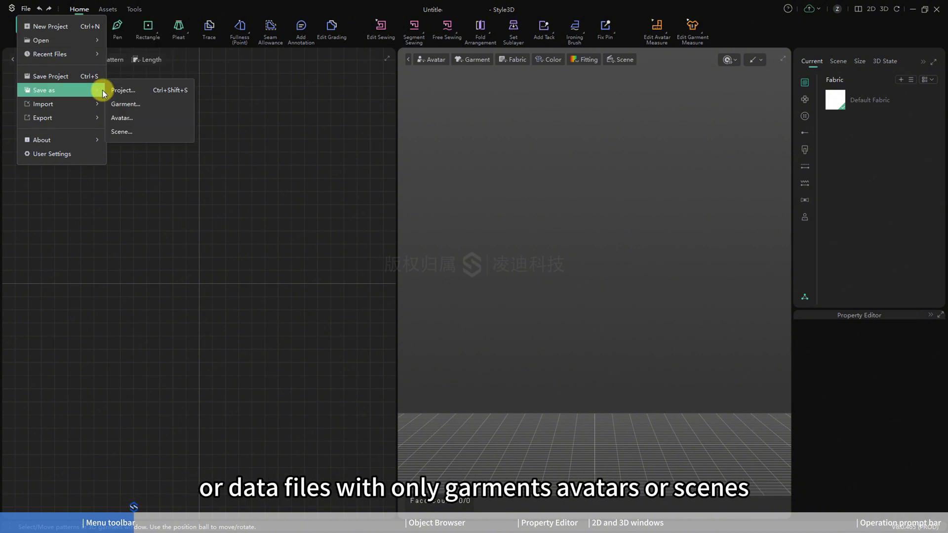
{"action": "mouse_move", "coordinate": [120, 131]}
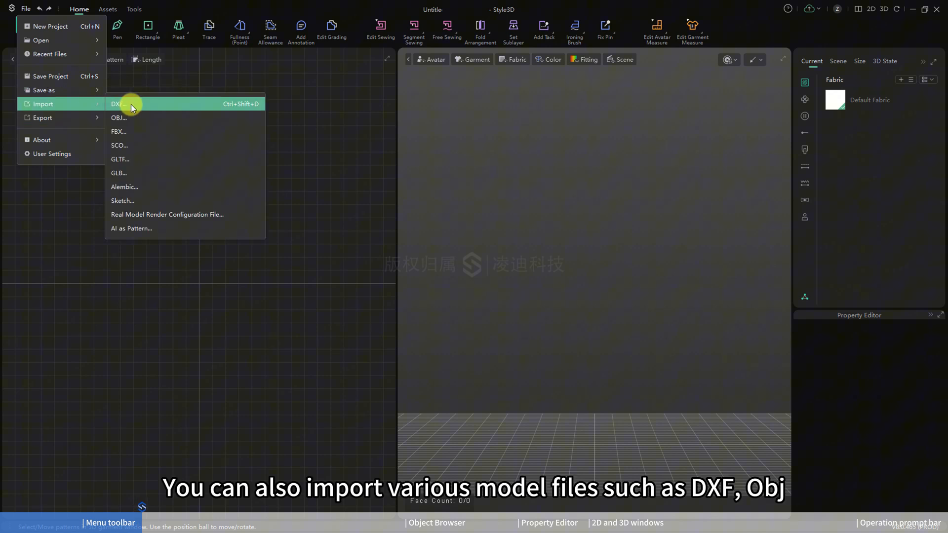
{"action": "mouse_move", "coordinate": [130, 117]}
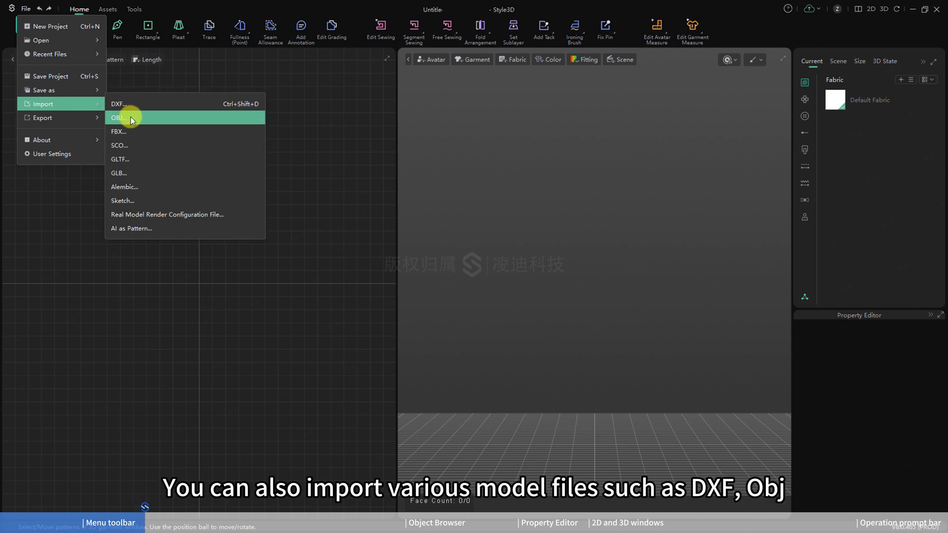
{"action": "mouse_move", "coordinate": [131, 228]}
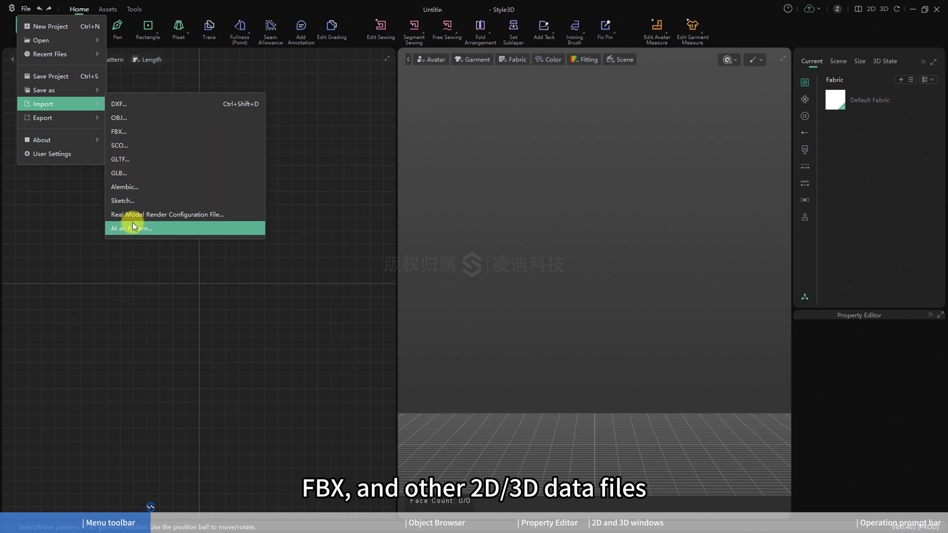
{"action": "mouse_move", "coordinate": [130, 200]}
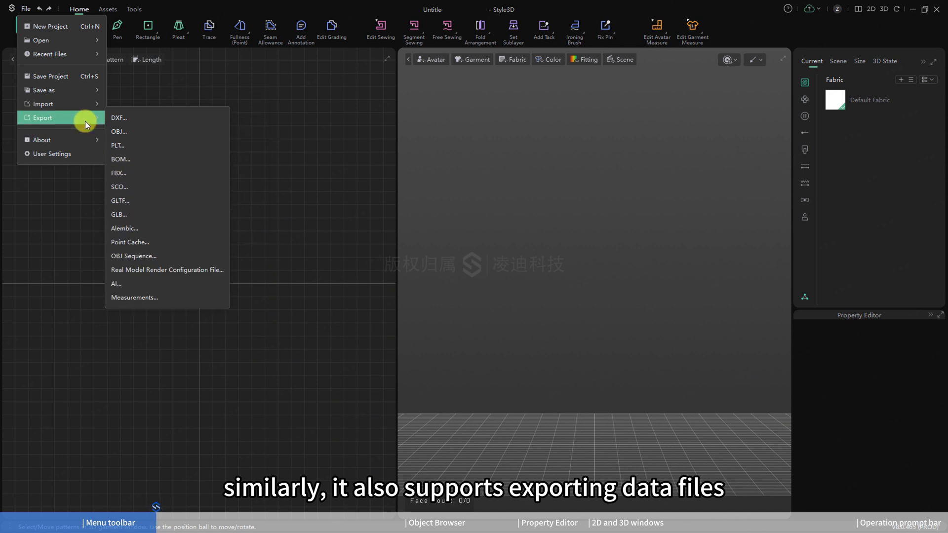
{"action": "mouse_move", "coordinate": [119, 118]}
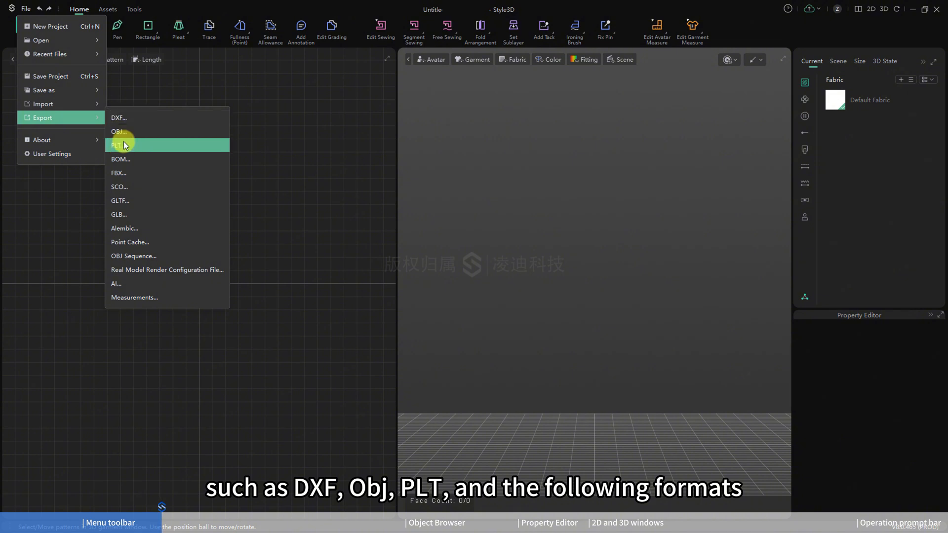
{"action": "mouse_move", "coordinate": [142, 297]}
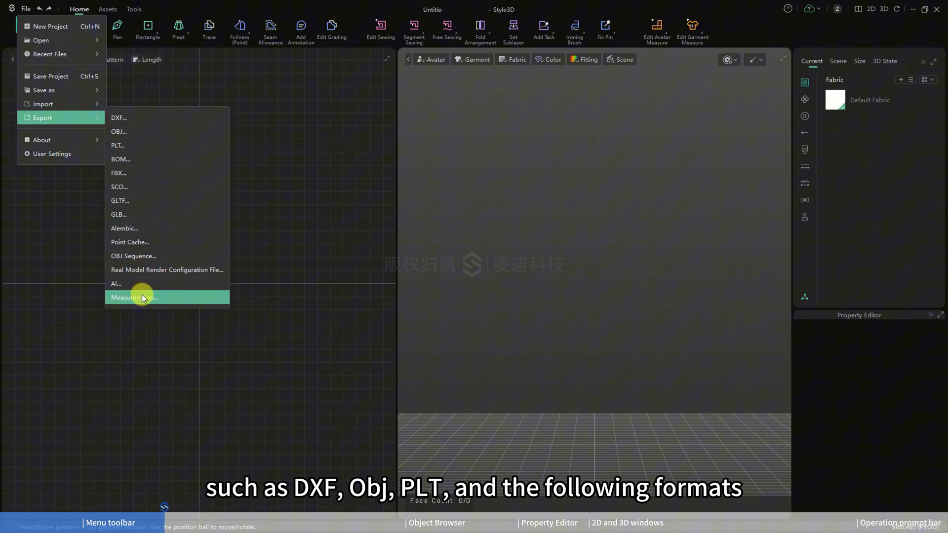
{"action": "mouse_move", "coordinate": [145, 268]}
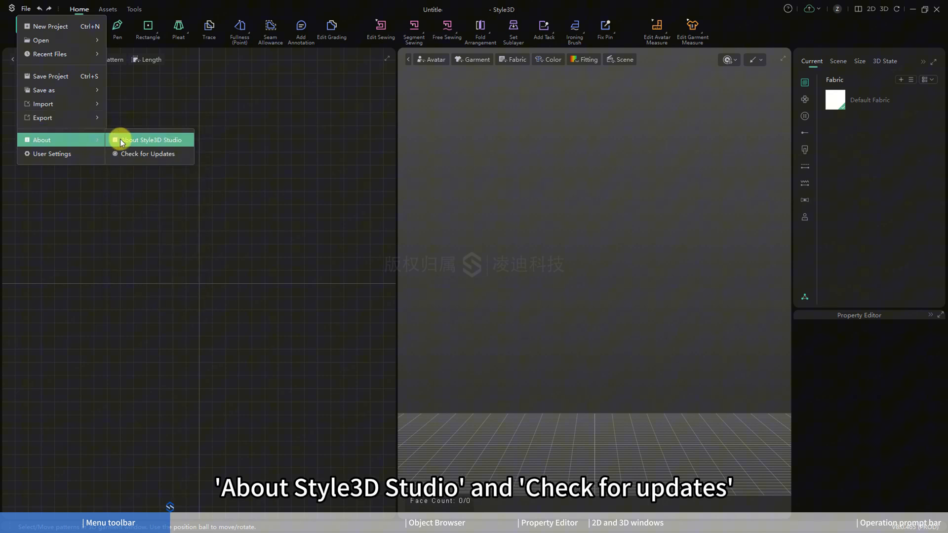
{"action": "mouse_move", "coordinate": [127, 154]}
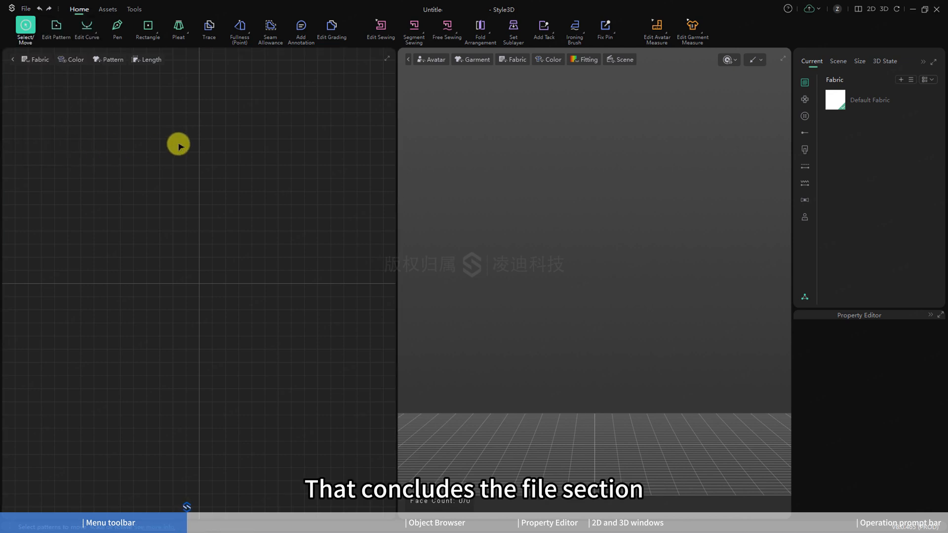
{"action": "mouse_move", "coordinate": [112, 72]}
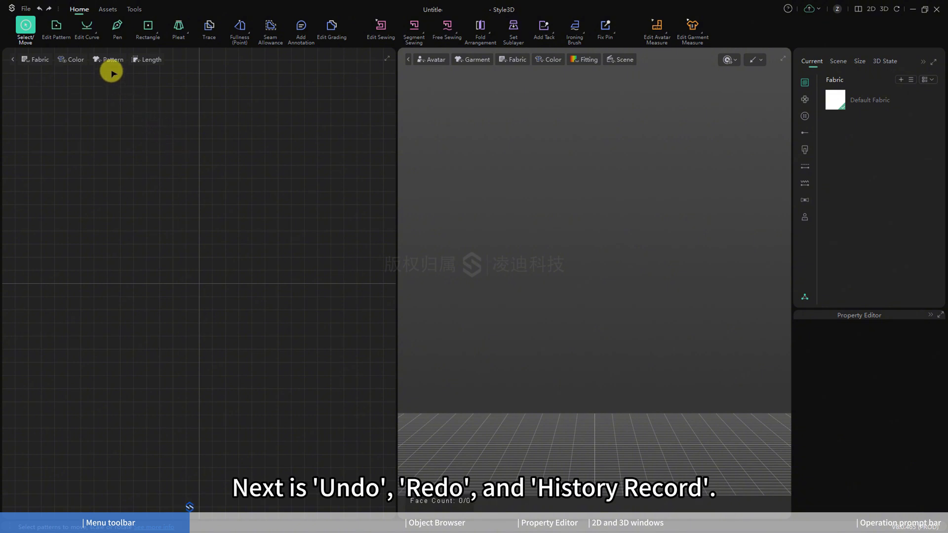
{"action": "mouse_move", "coordinate": [49, 9]}
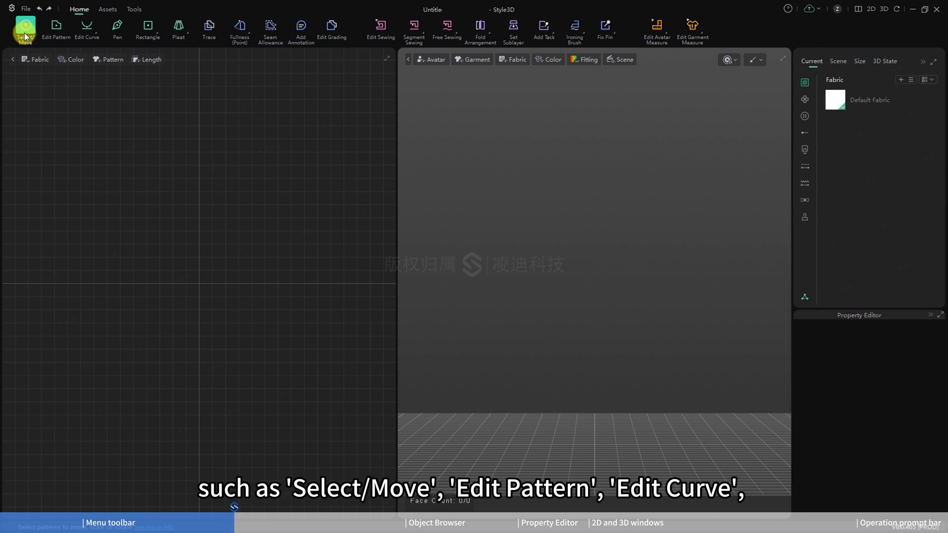
{"action": "mouse_move", "coordinate": [87, 27]}
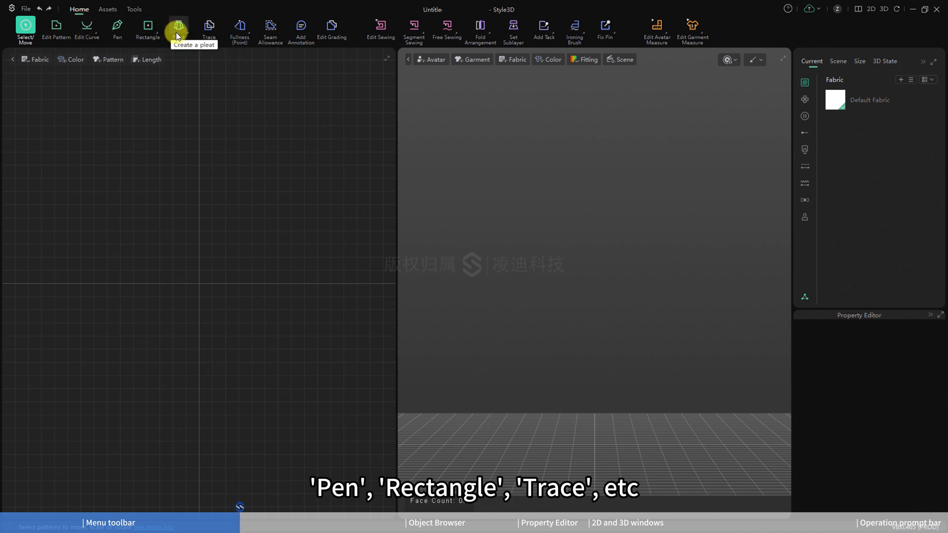
{"action": "mouse_move", "coordinate": [346, 41]}
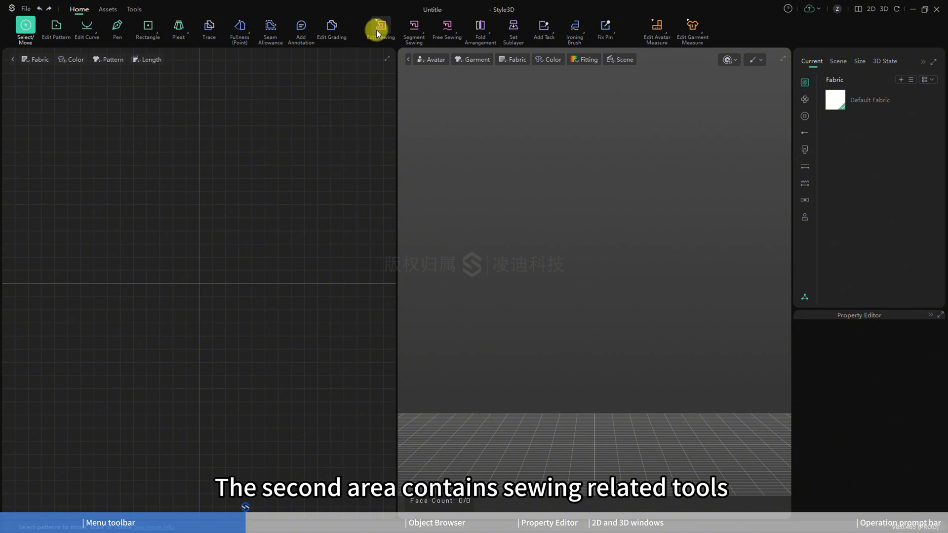
{"action": "mouse_move", "coordinate": [378, 29]}
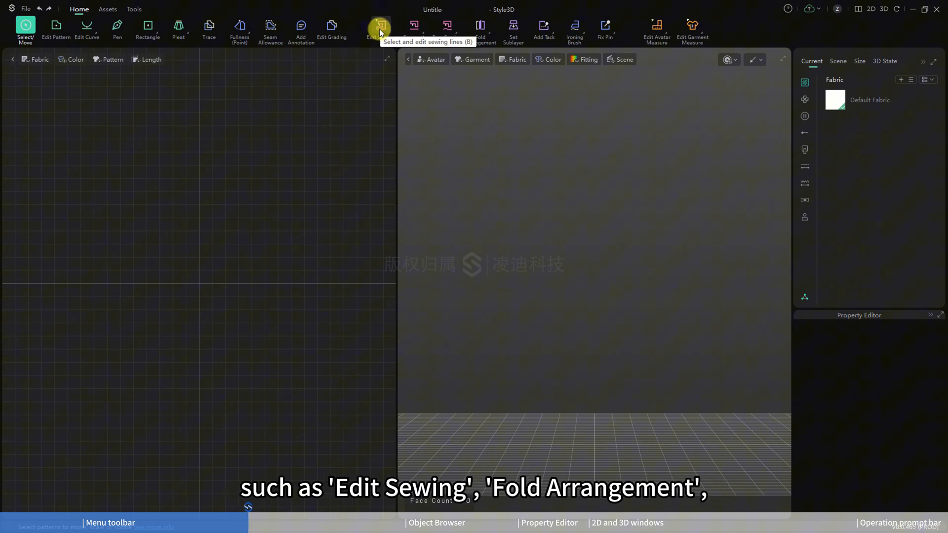
{"action": "mouse_move", "coordinate": [480, 29]}
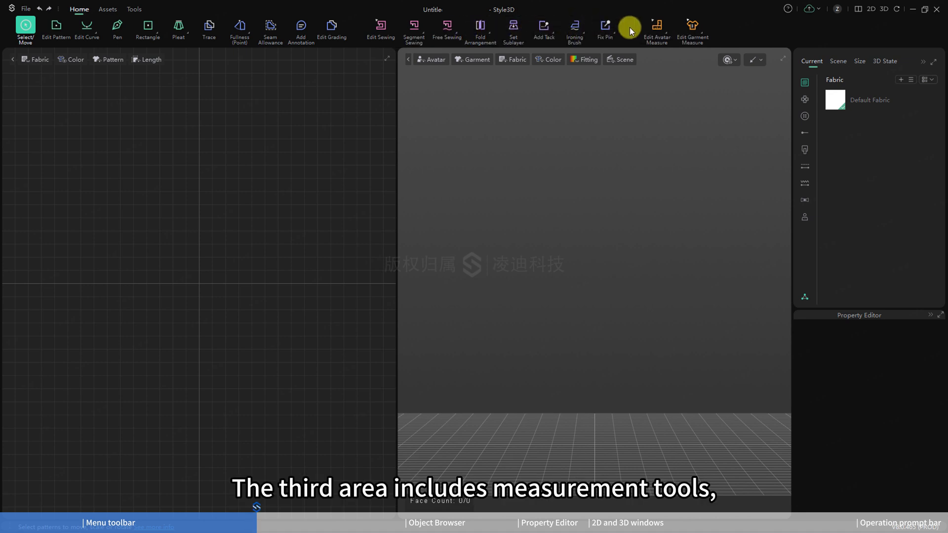
{"action": "mouse_move", "coordinate": [657, 29]}
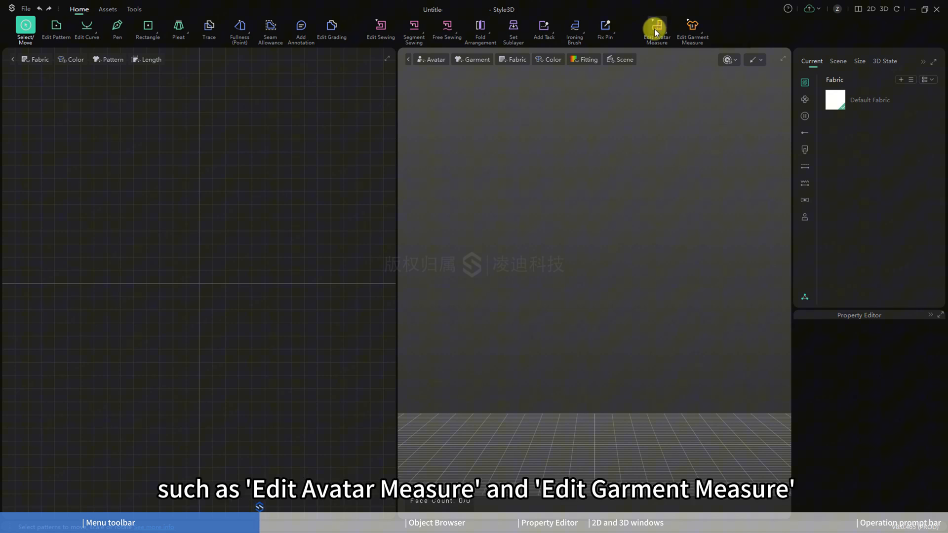
{"action": "mouse_move", "coordinate": [701, 27]}
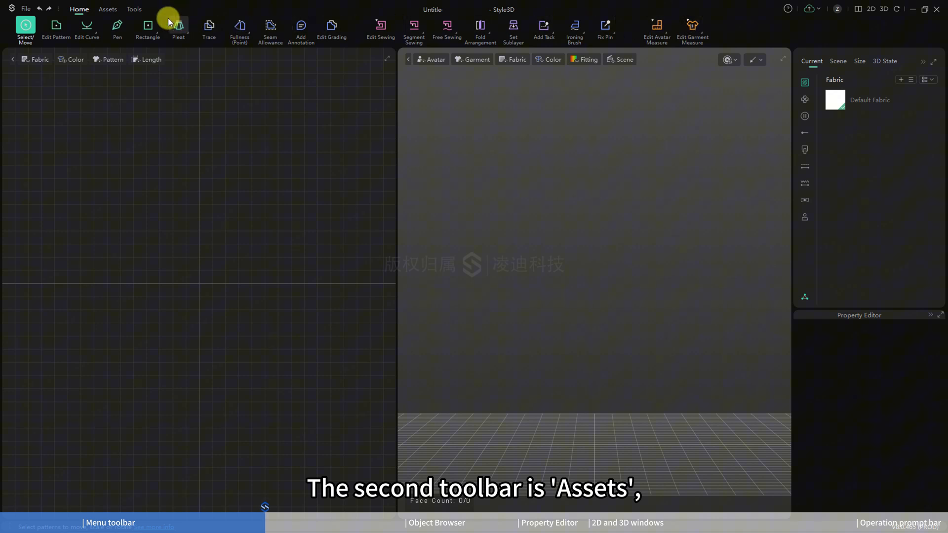
{"action": "left_click", "coordinate": [106, 9]}
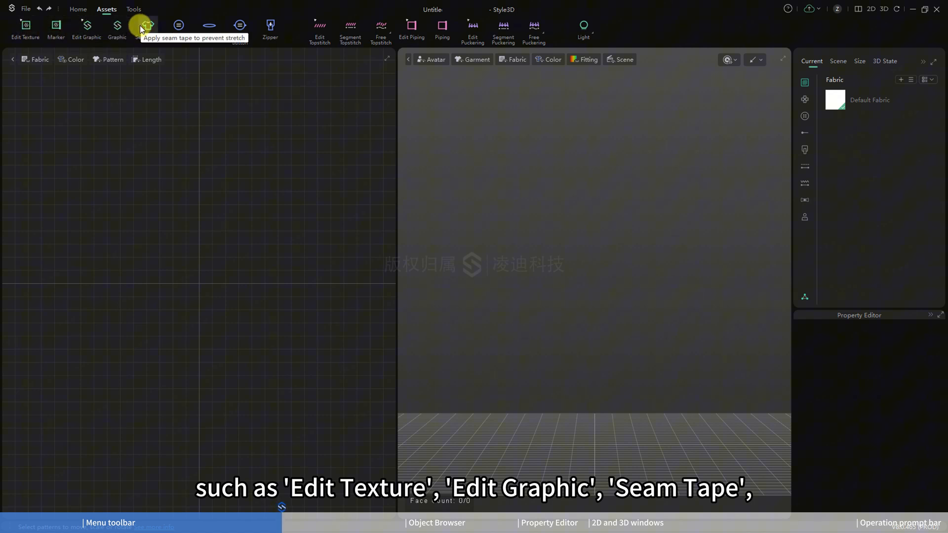
{"action": "mouse_move", "coordinate": [276, 26]}
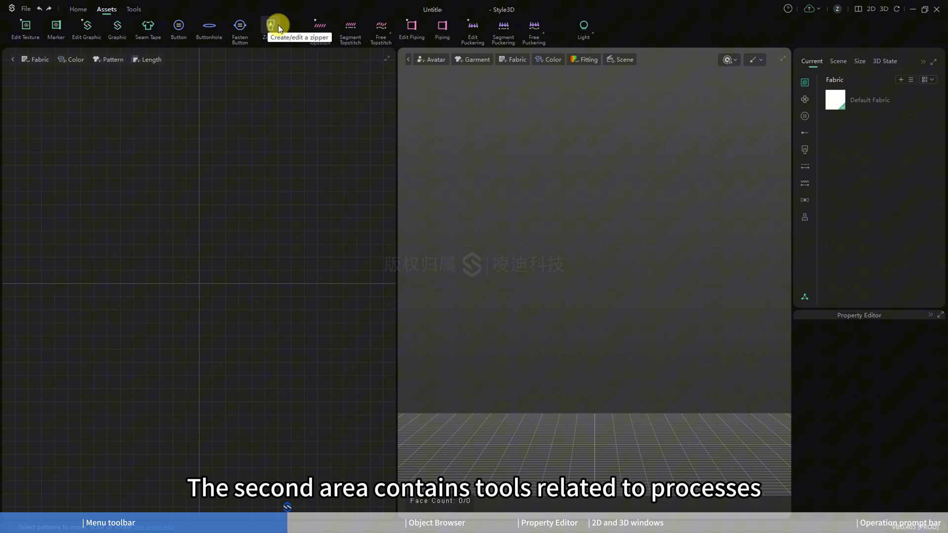
{"action": "mouse_move", "coordinate": [311, 32]}
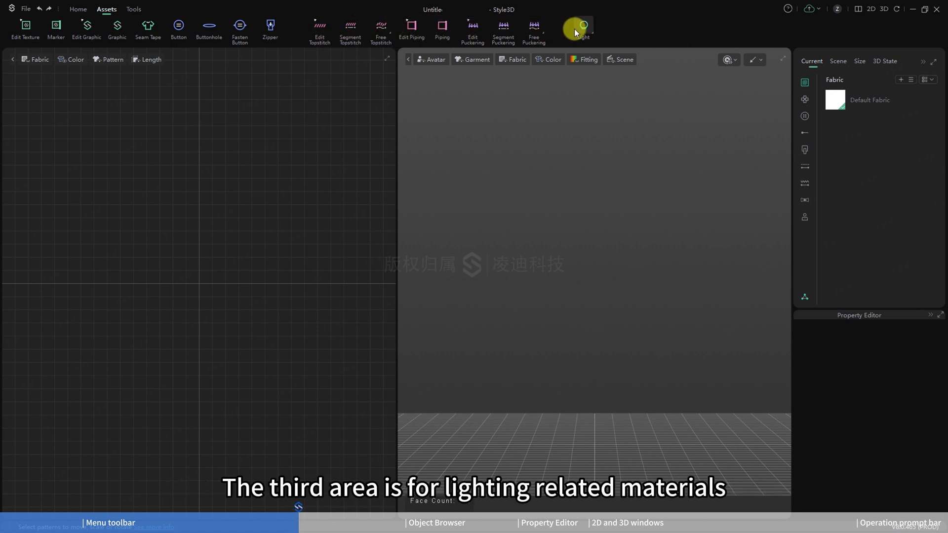
{"action": "mouse_move", "coordinate": [577, 27]}
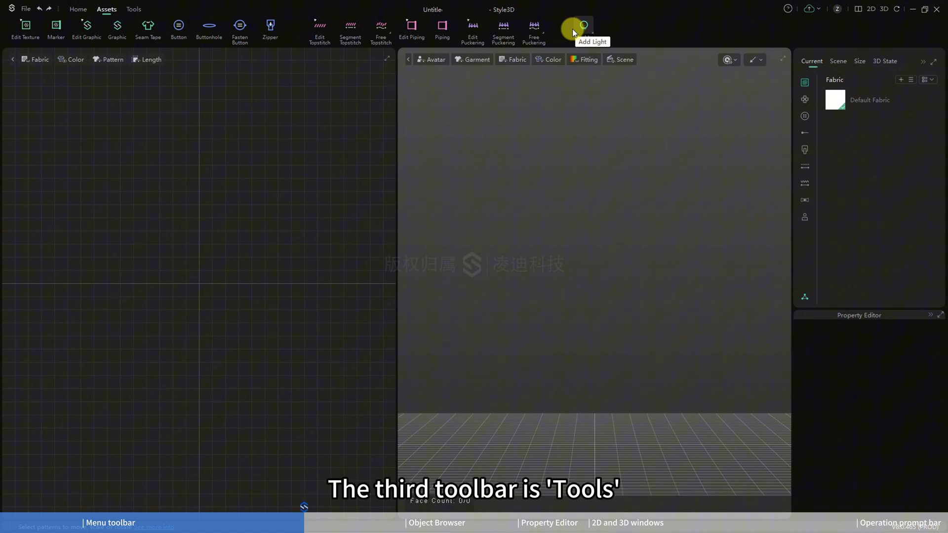
{"action": "left_click", "coordinate": [133, 9]}
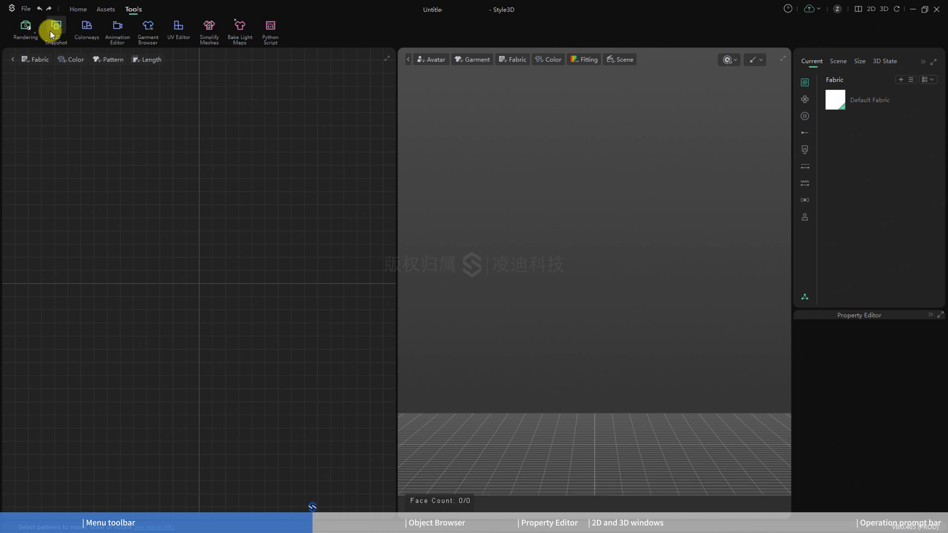
{"action": "mouse_move", "coordinate": [109, 36]}
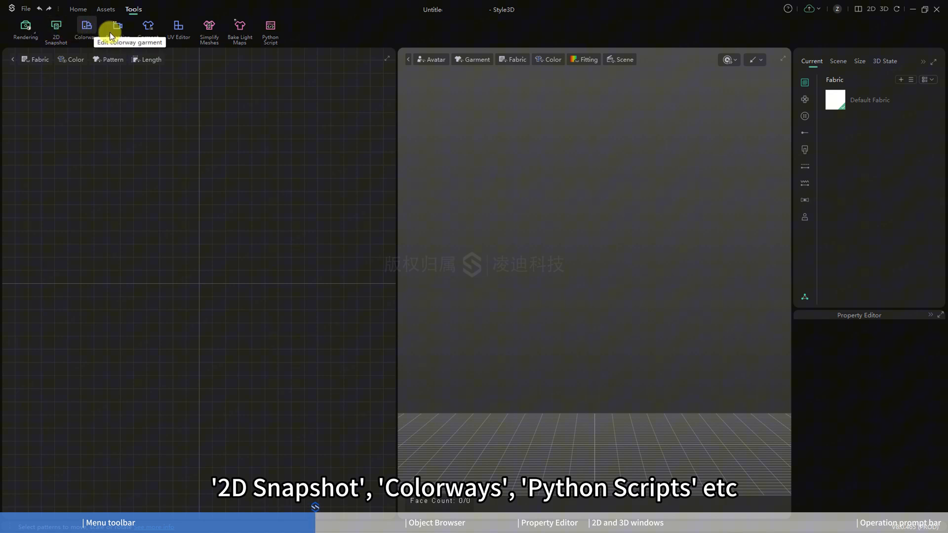
{"action": "mouse_move", "coordinate": [292, 32]}
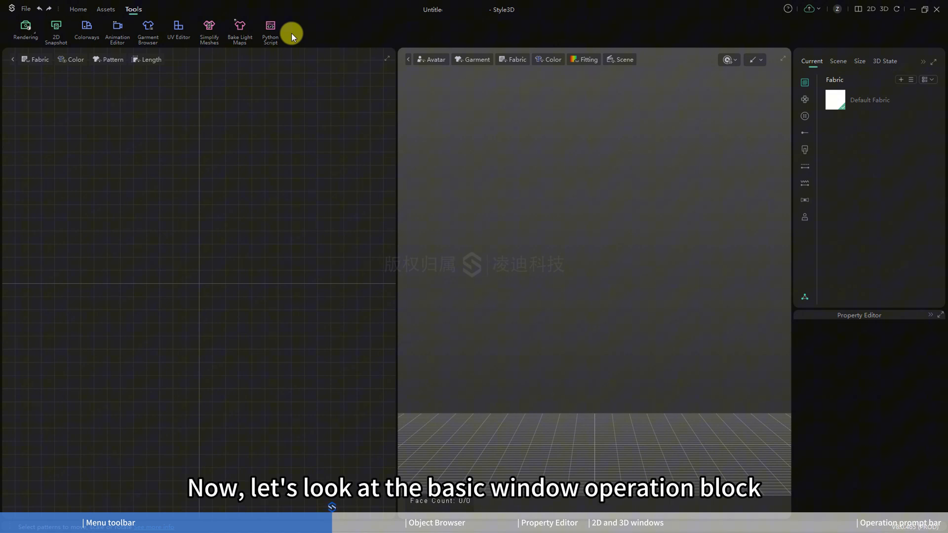
{"action": "mouse_move", "coordinate": [796, 34]}
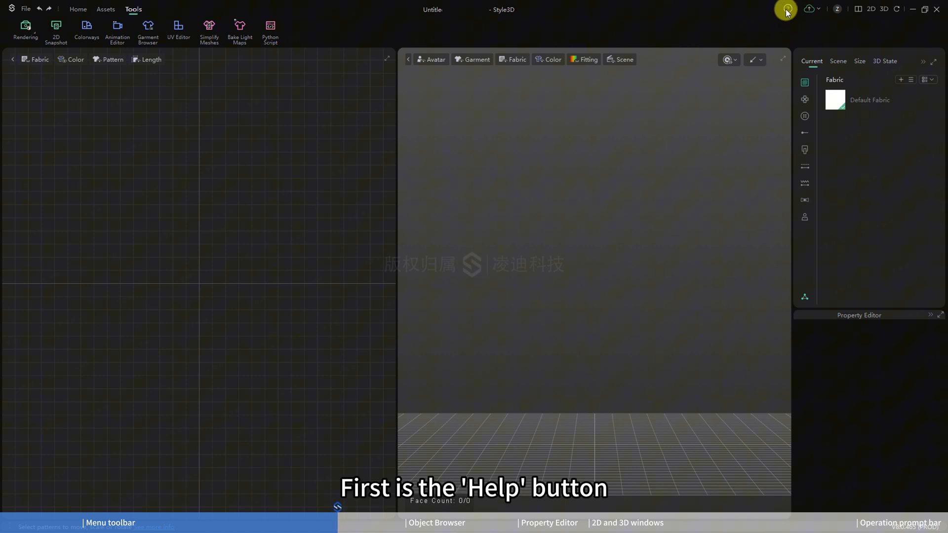
{"action": "left_click", "coordinate": [787, 8]}
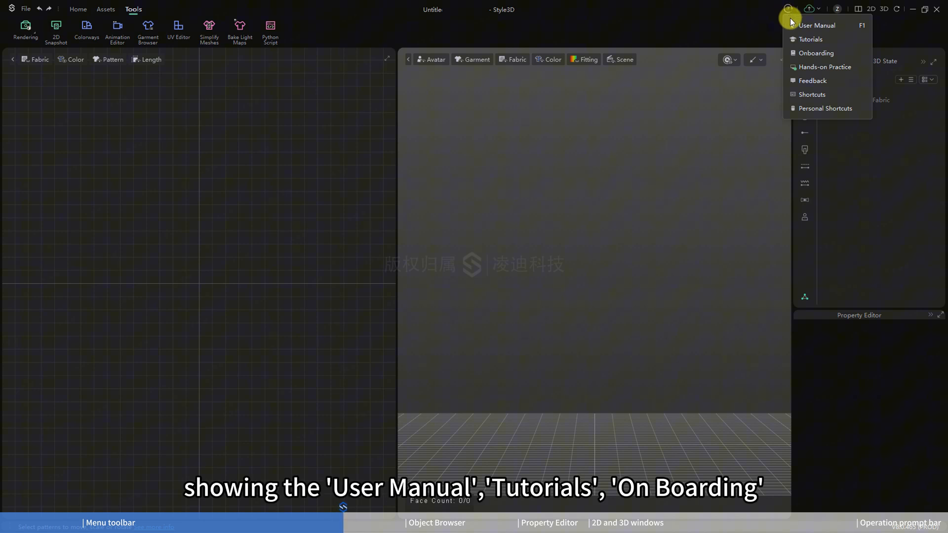
{"action": "mouse_move", "coordinate": [815, 53]}
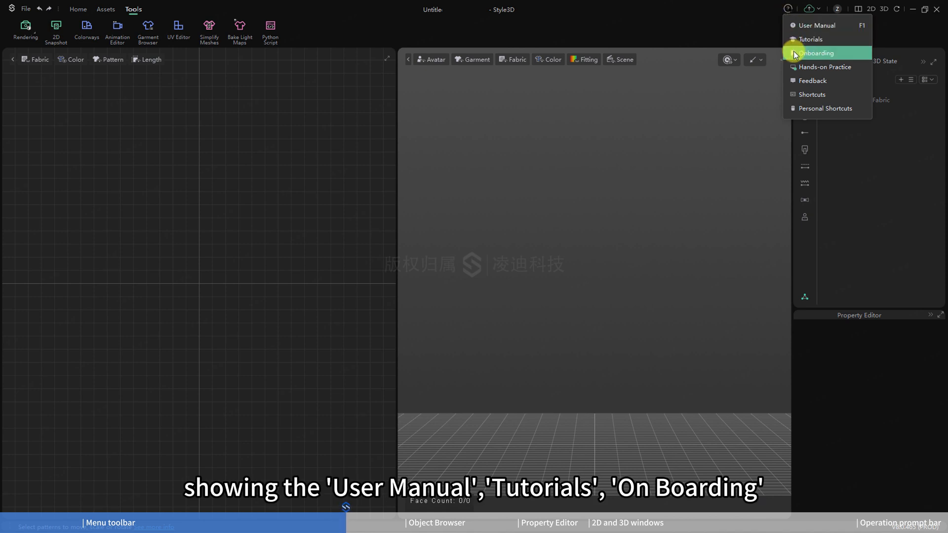
{"action": "mouse_move", "coordinate": [812, 80]}
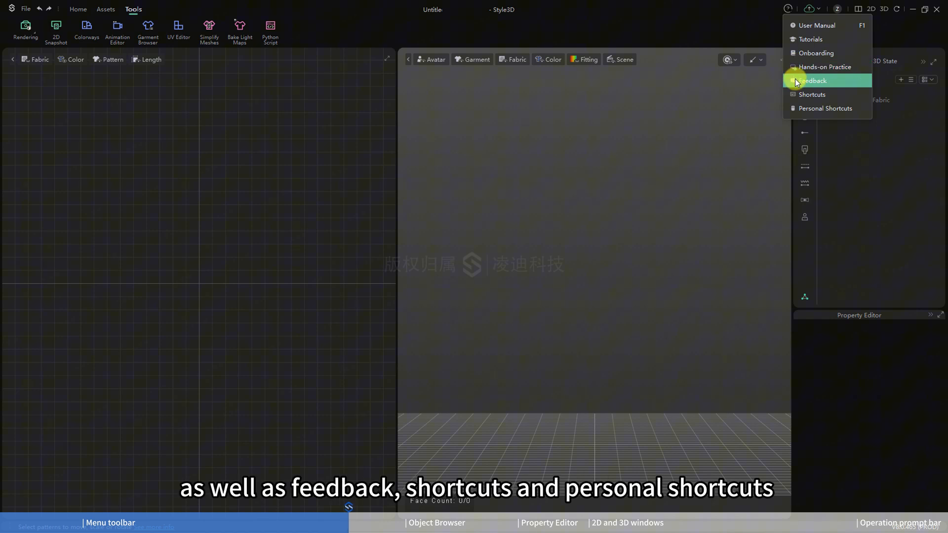
{"action": "mouse_move", "coordinate": [824, 108]}
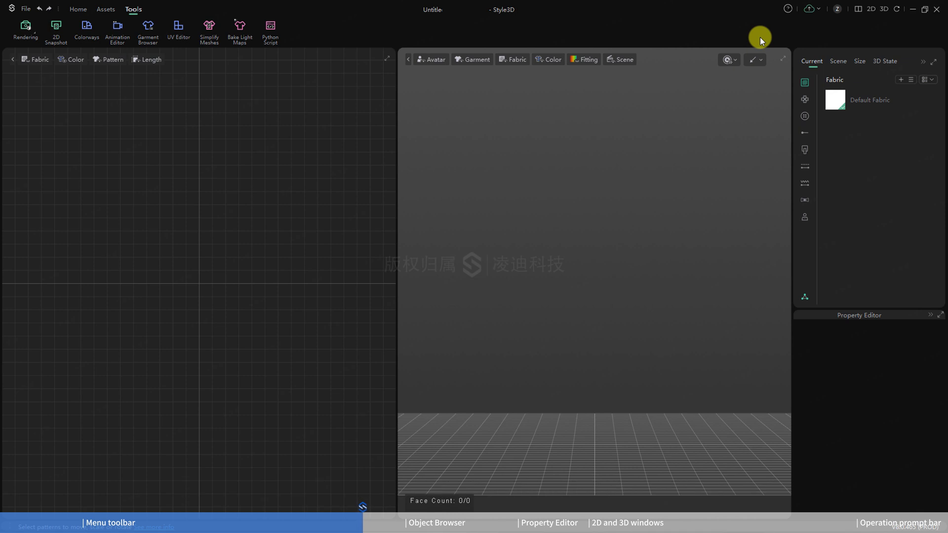
{"action": "left_click", "coordinate": [811, 9]}
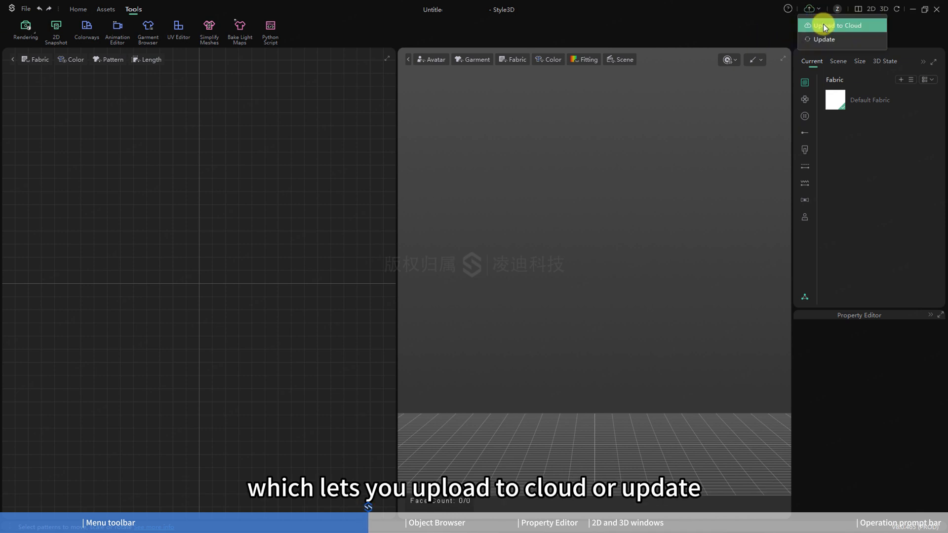
{"action": "mouse_move", "coordinate": [824, 39]}
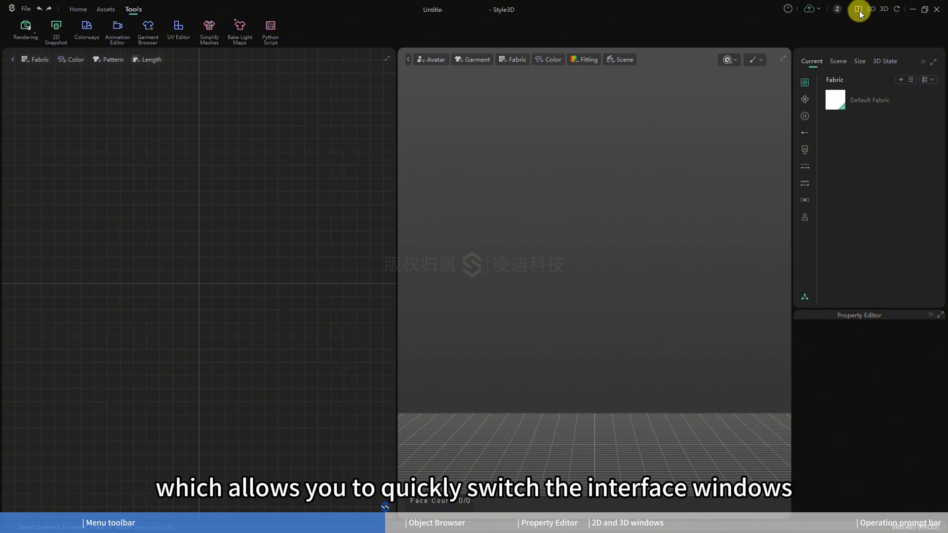
{"action": "mouse_move", "coordinate": [884, 9]}
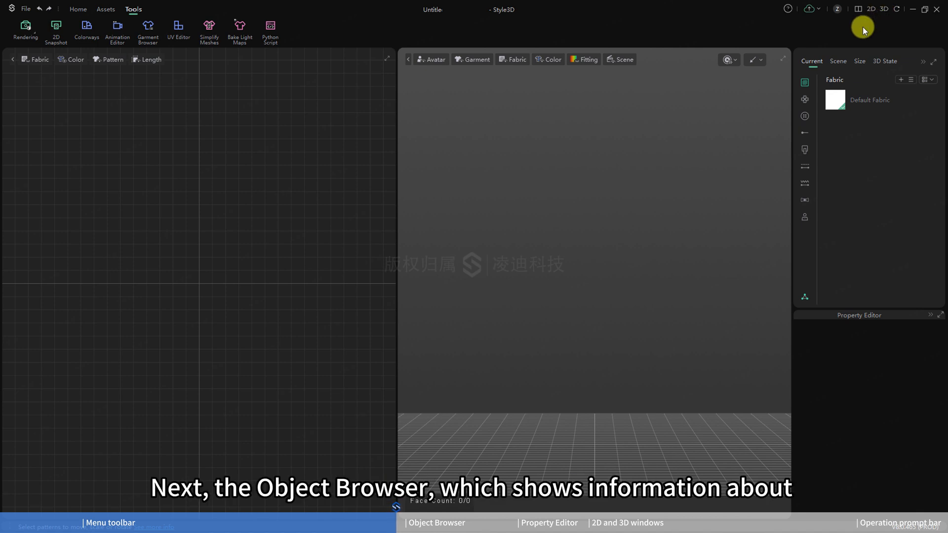
{"action": "mouse_move", "coordinate": [869, 147]}
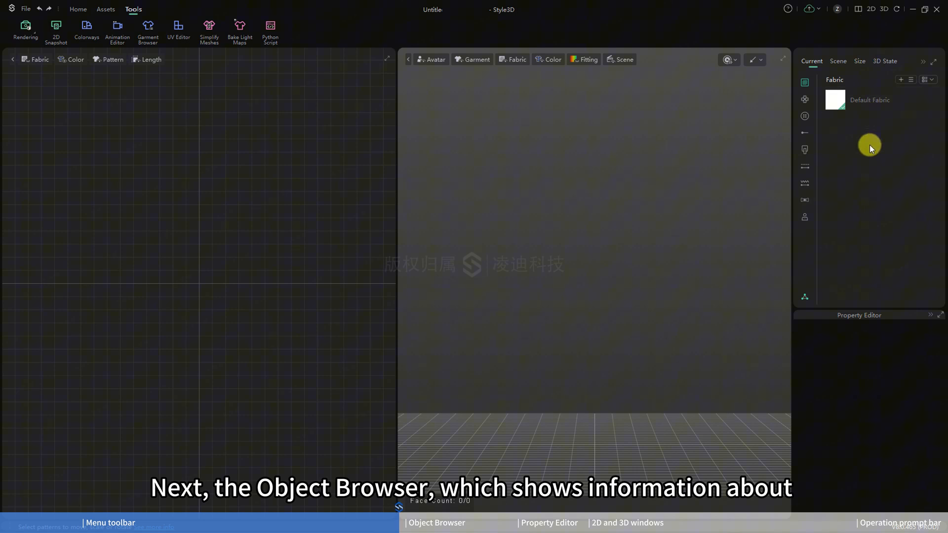
{"action": "mouse_move", "coordinate": [858, 131]}
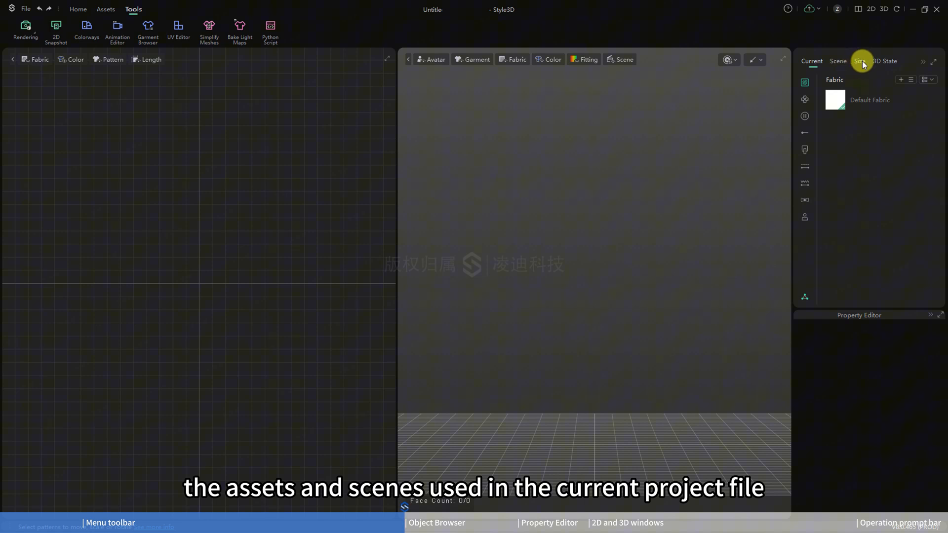
{"action": "mouse_move", "coordinate": [798, 200]}
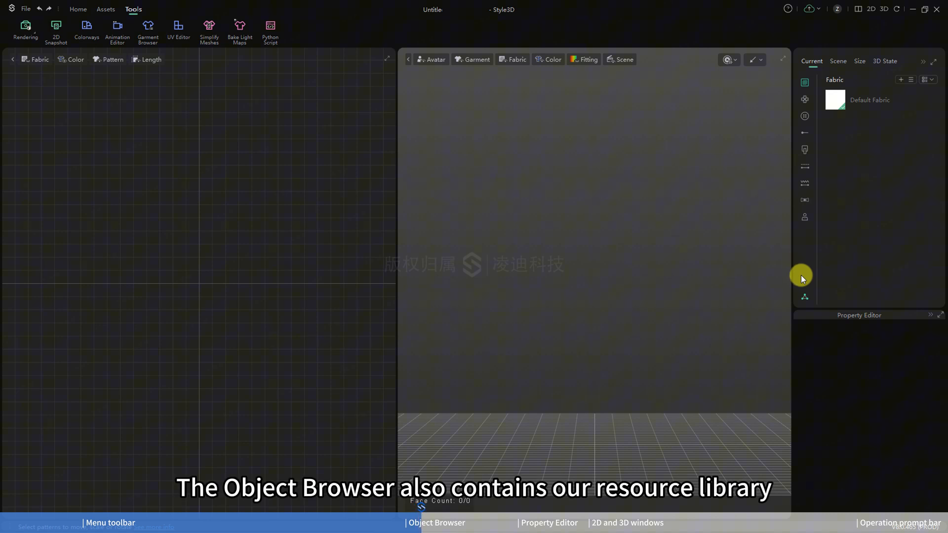
{"action": "mouse_move", "coordinate": [804, 297]}
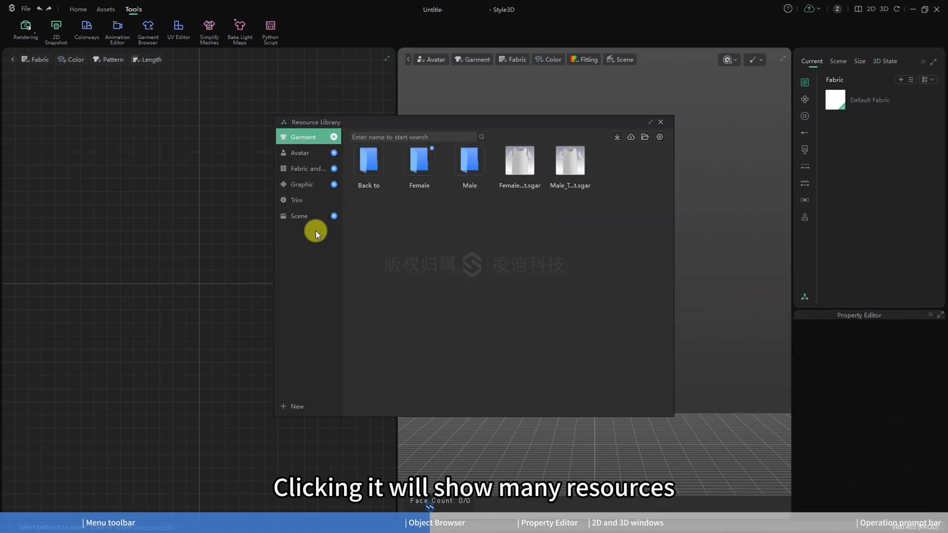
{"action": "mouse_move", "coordinate": [631, 137]}
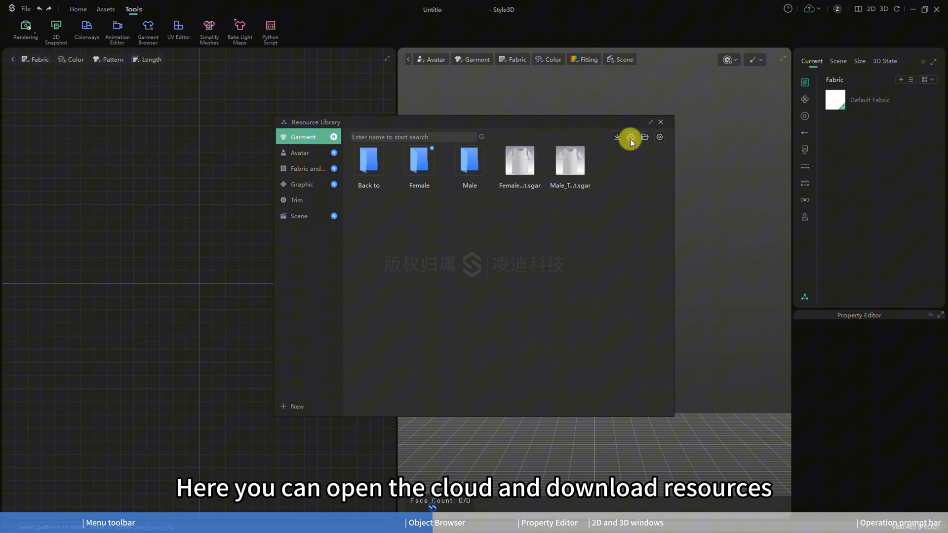
{"action": "mouse_move", "coordinate": [630, 136]}
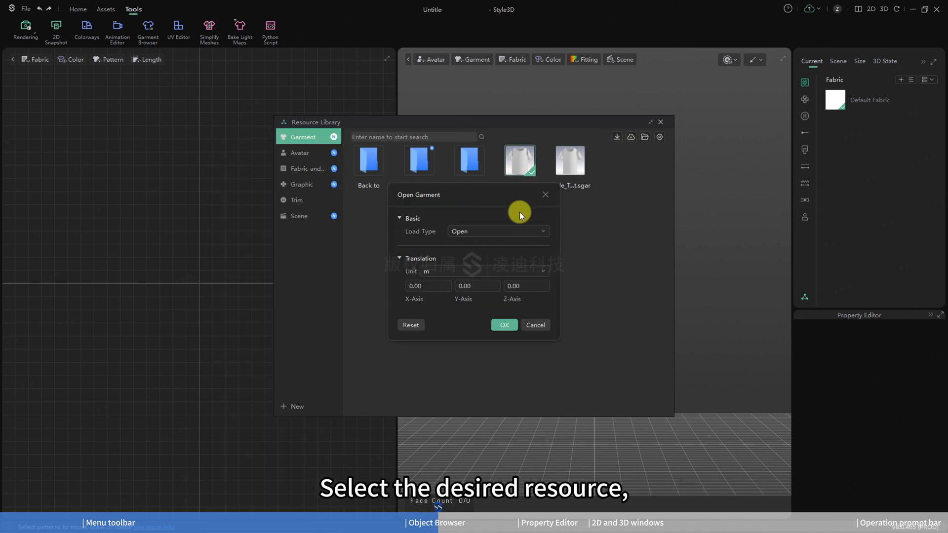
Confirm loading the Female T-shirt .sgar, then show the library's Avatar resources
{"action": "left_click", "coordinate": [504, 325]}
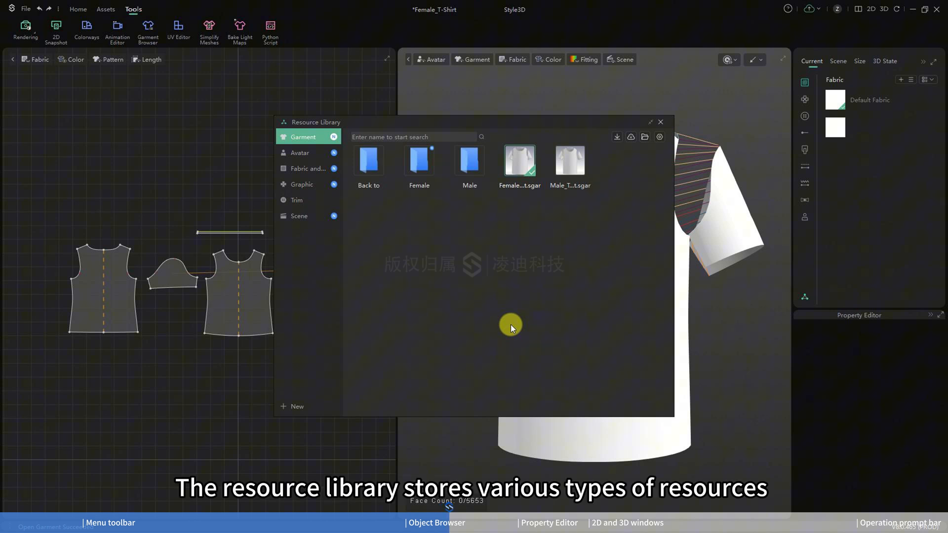
{"action": "mouse_move", "coordinate": [513, 351]}
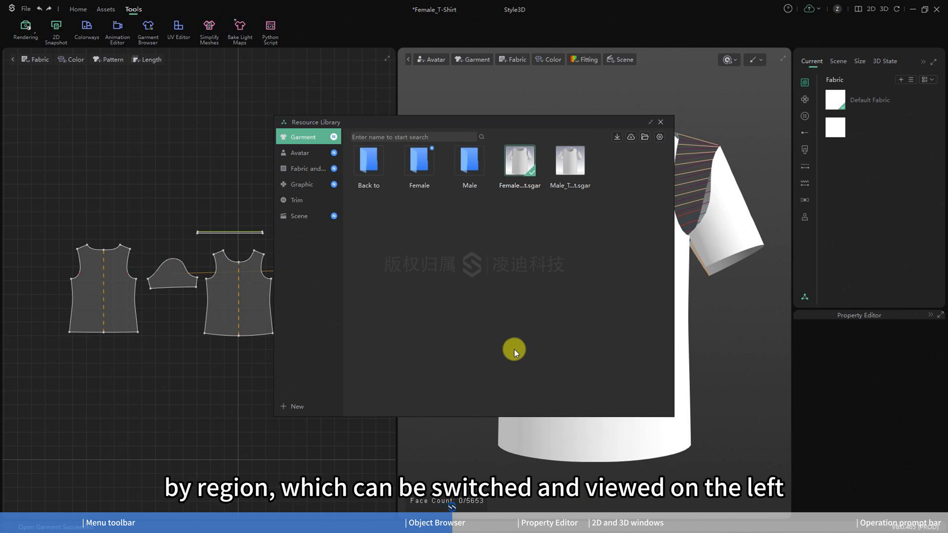
{"action": "left_click", "coordinate": [300, 152]}
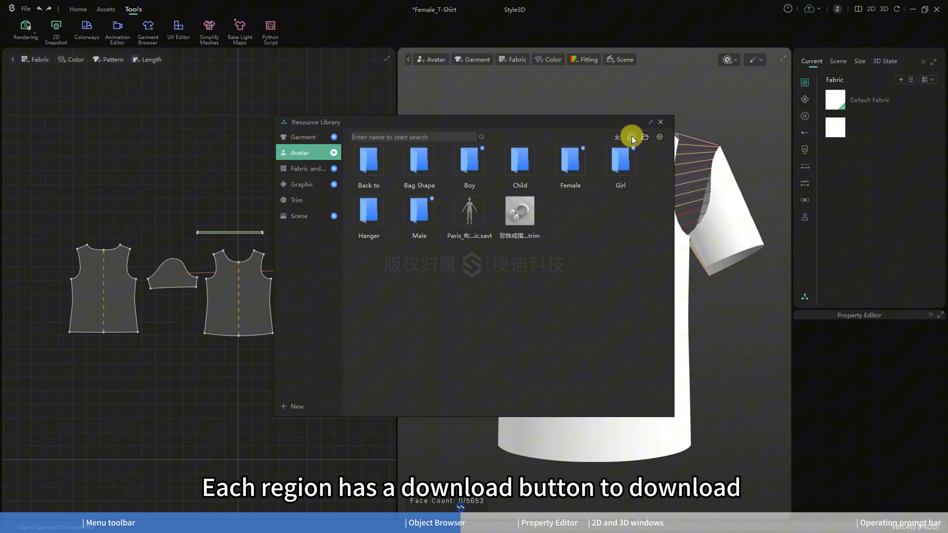
{"action": "mouse_move", "coordinate": [631, 137]}
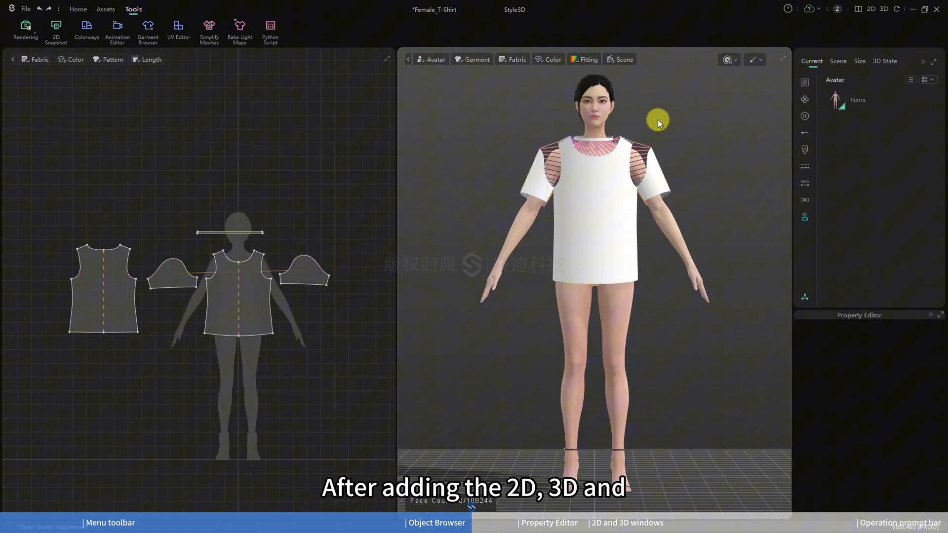
{"action": "mouse_move", "coordinate": [900, 194]}
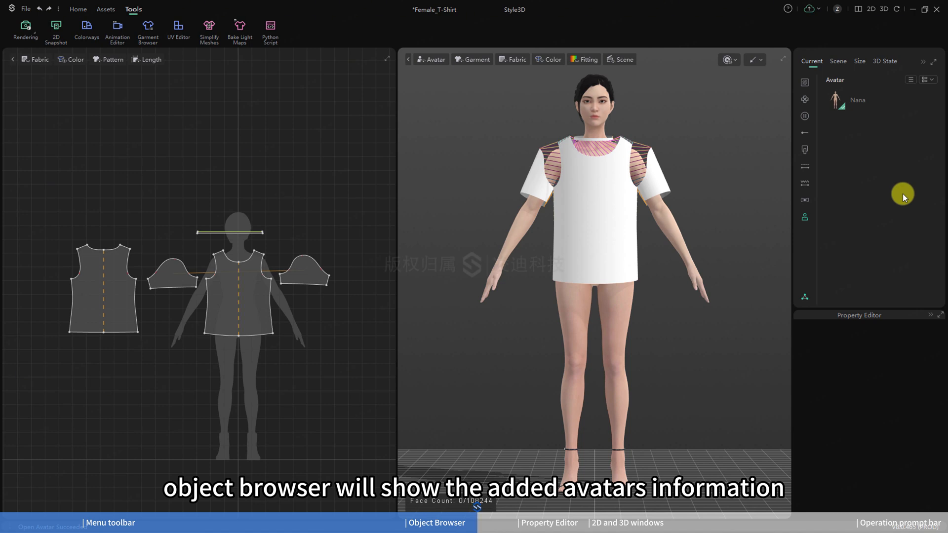
Show the Scene tab in the Object Browser and inspect its Avatar entry
{"action": "left_click", "coordinate": [838, 61]}
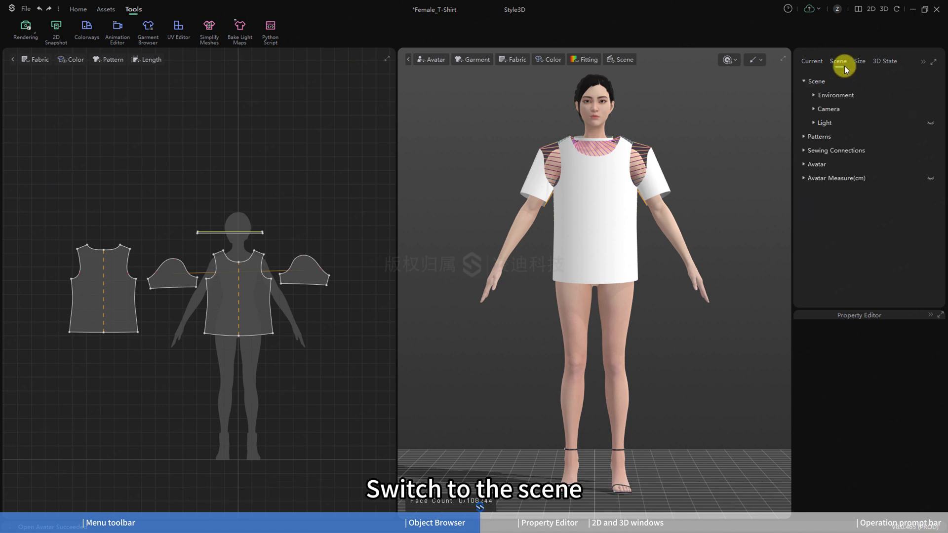
{"action": "left_click", "coordinate": [816, 163]}
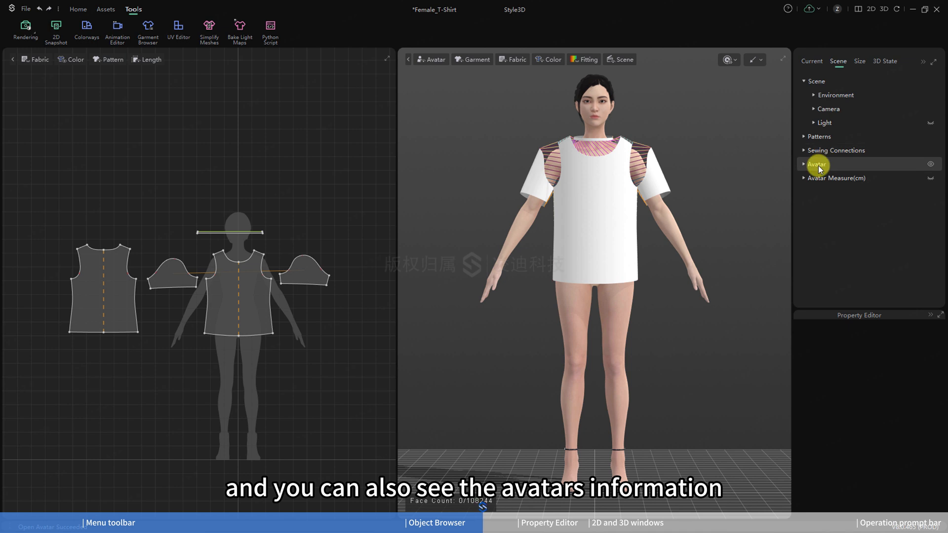
{"action": "left_click", "coordinate": [811, 61]}
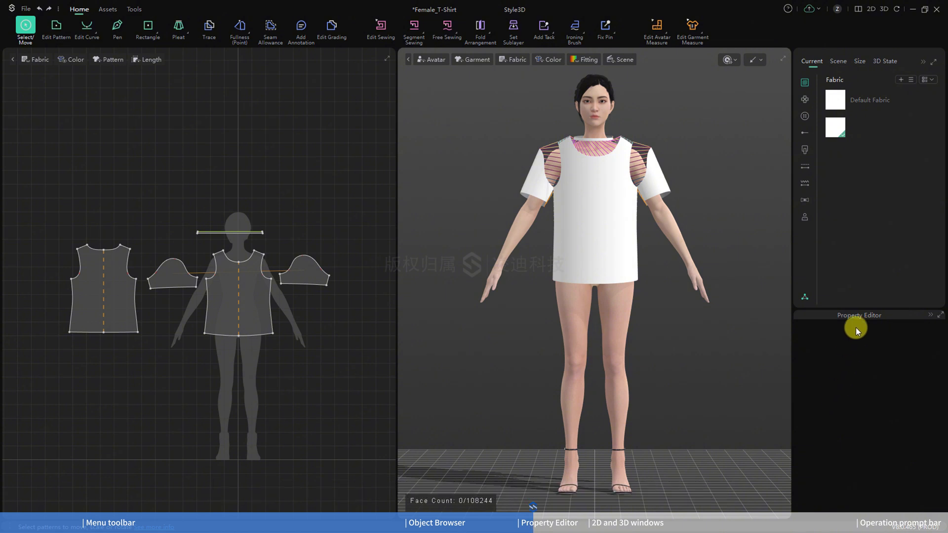
Review the T-shirt fabric's material settings in the Property Editor
{"action": "left_click", "coordinate": [835, 128]}
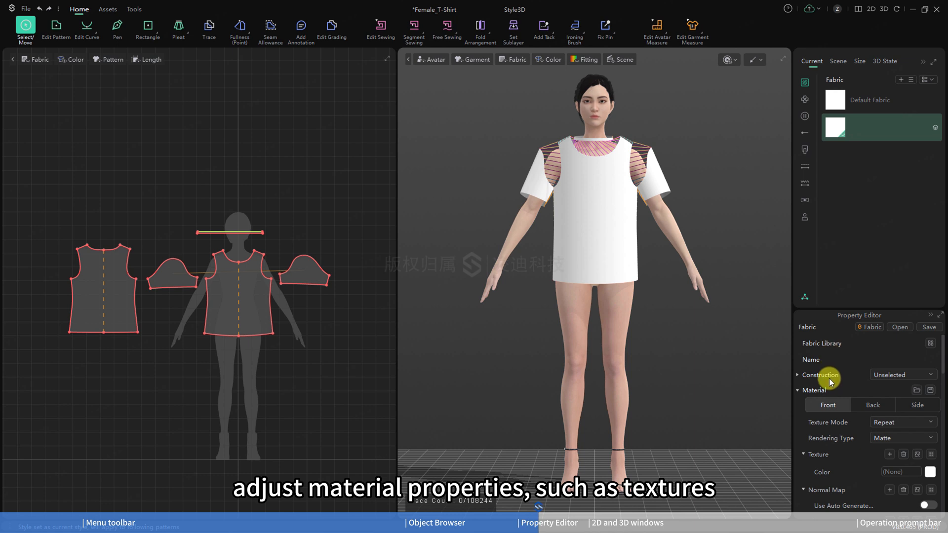
{"action": "scroll", "scroll_direction": "down", "scroll_amount": 3}
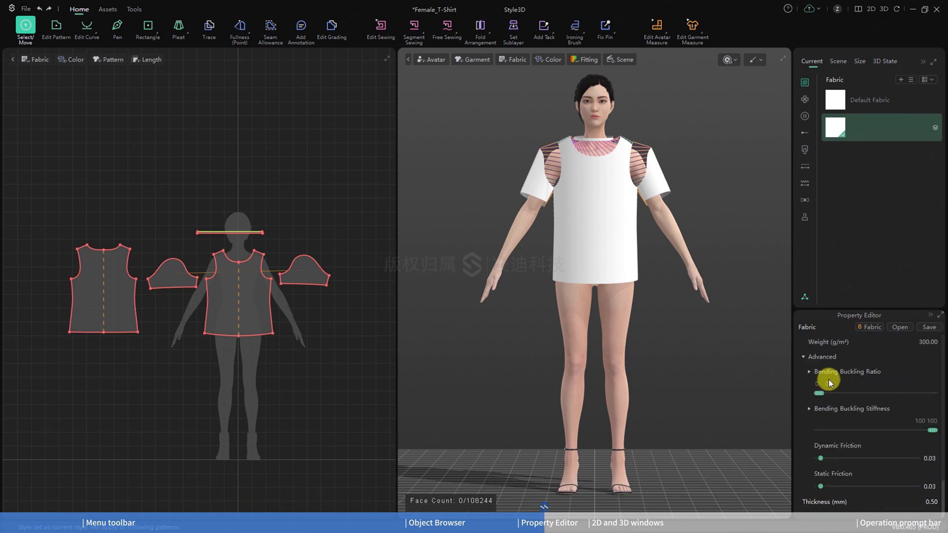
Select the front body piece and scroll to its Simulation Properties
{"action": "left_click", "coordinate": [237, 284]}
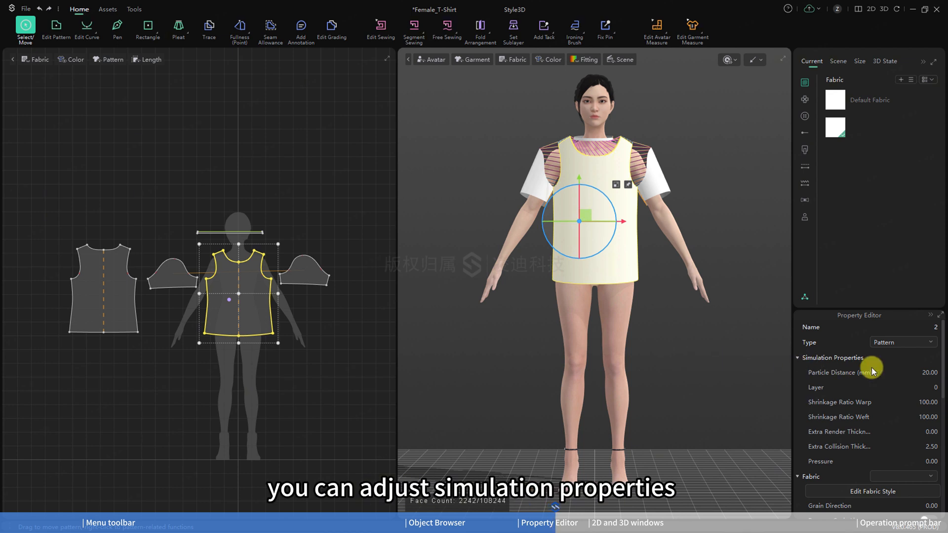
{"action": "mouse_move", "coordinate": [846, 370]}
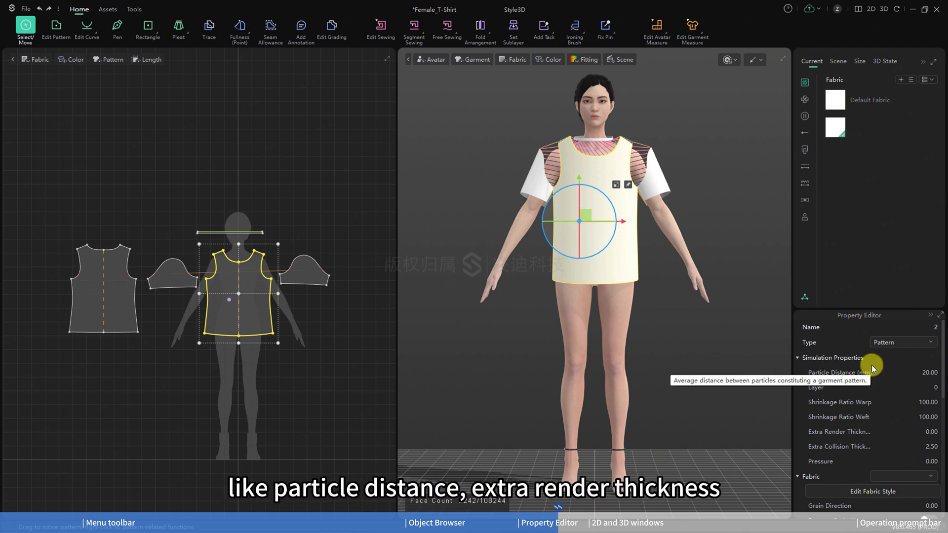
{"action": "mouse_move", "coordinate": [874, 430]}
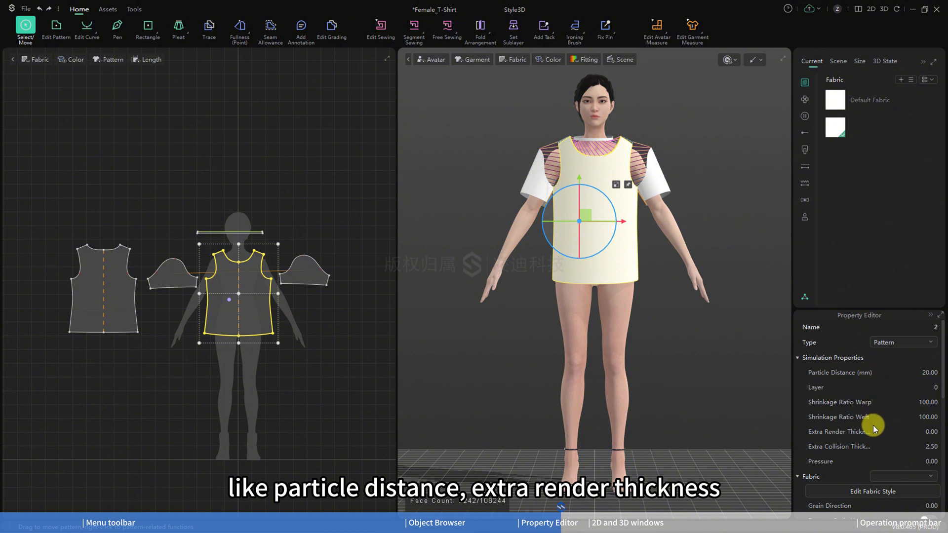
{"action": "scroll", "scroll_direction": "down", "scroll_amount": 3}
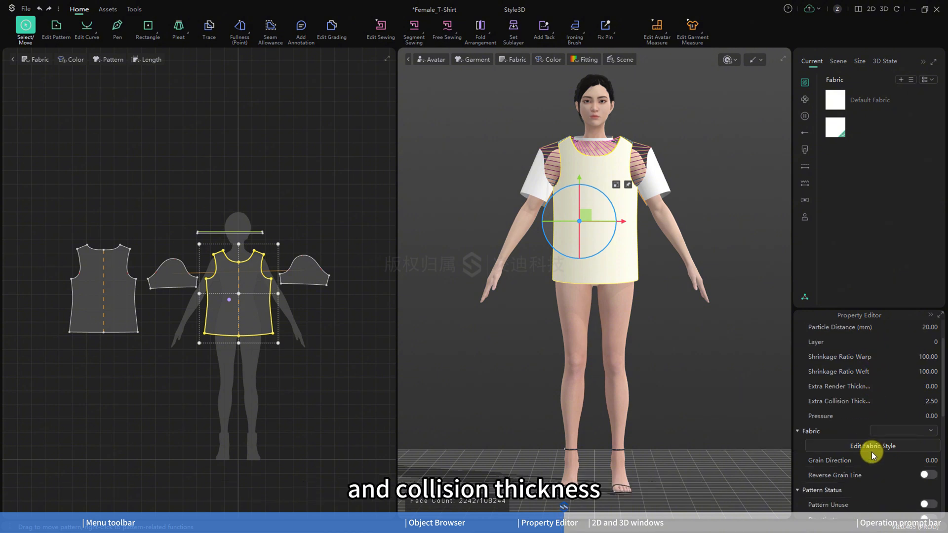
{"action": "scroll", "scroll_direction": "down", "scroll_amount": 3}
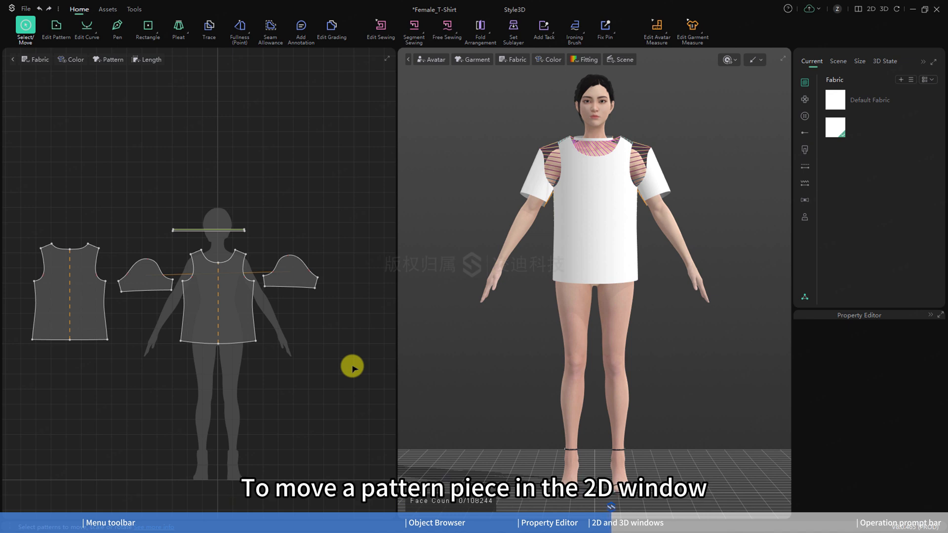
Select the T-shirt's front body piece in the 2D window
{"action": "left_click", "coordinate": [214, 299]}
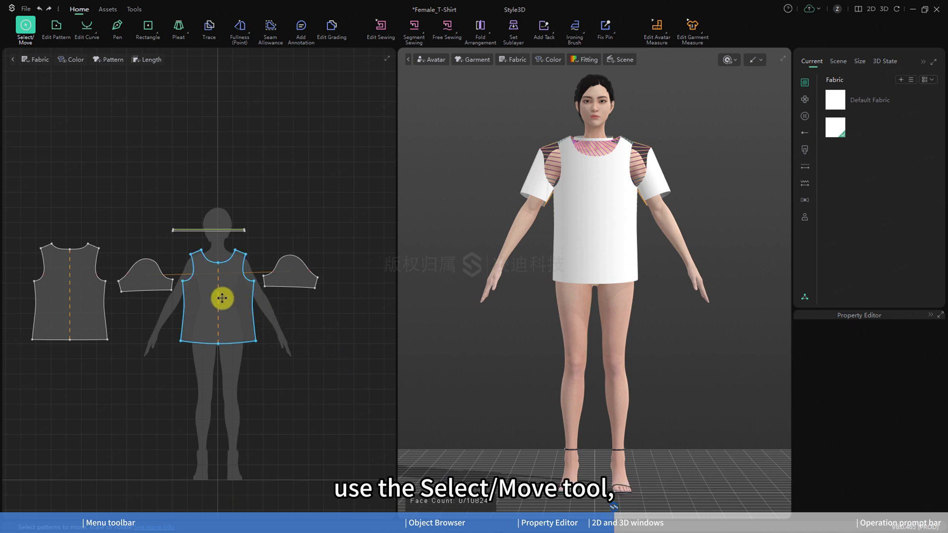
{"action": "left_click", "coordinate": [222, 296]}
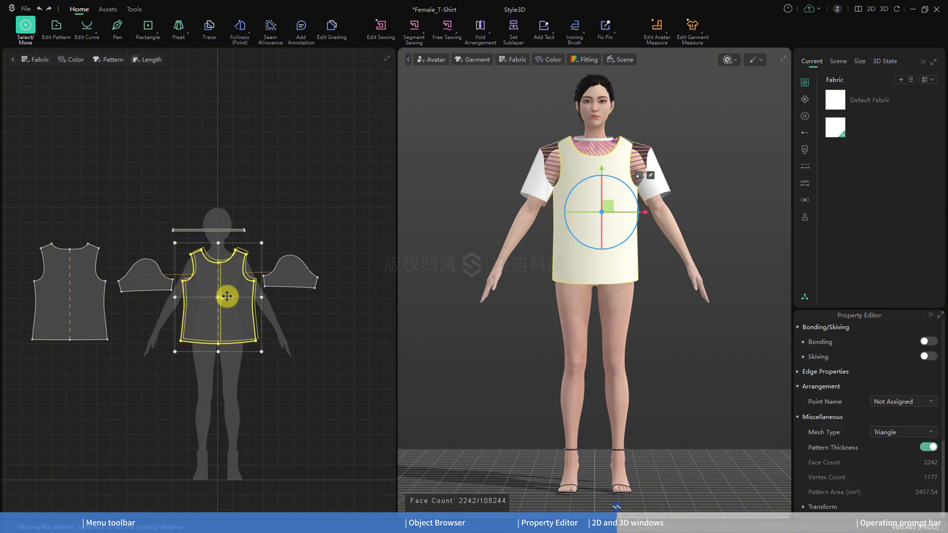
{"action": "left_click", "coordinate": [217, 295]}
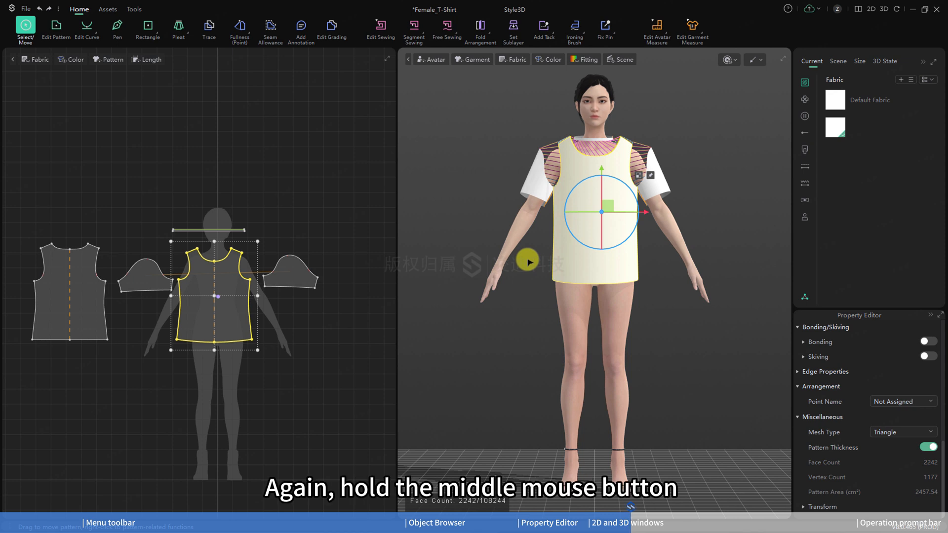
Adjust the 3D view and drag the front piece's position ball lower on the garment
{"action": "left_click_drag", "start_coordinate": [527, 260], "coordinate": [527, 281]}
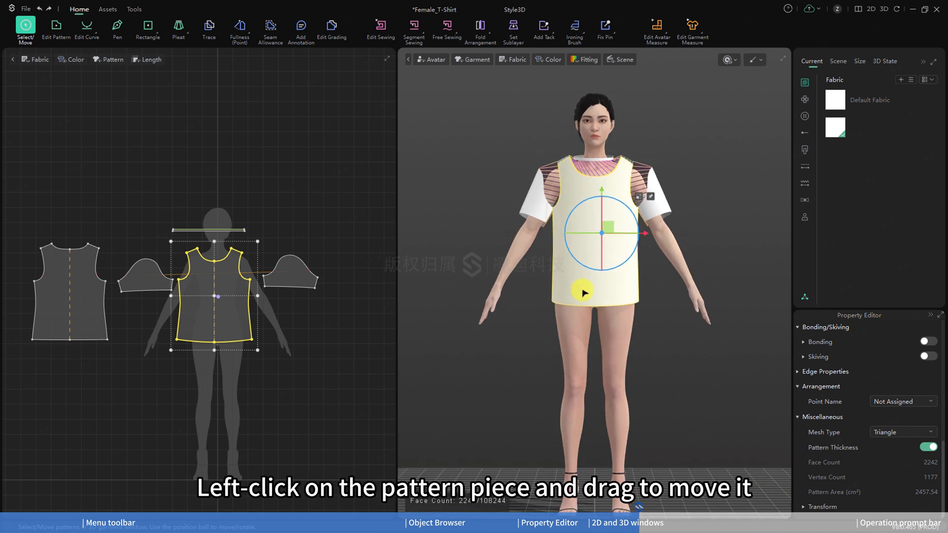
{"action": "left_click_drag", "start_coordinate": [601, 233], "coordinate": [582, 289]}
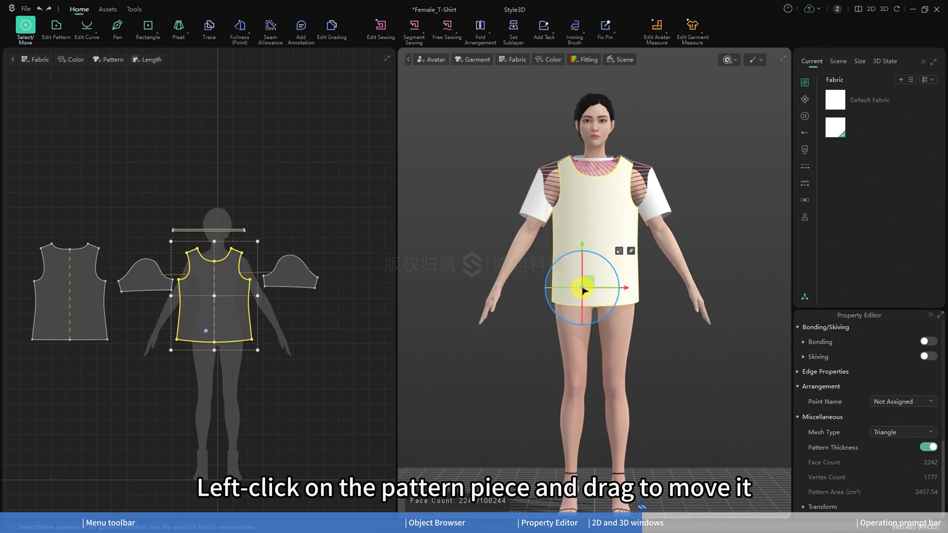
{"action": "left_click_drag", "start_coordinate": [581, 290], "coordinate": [577, 294]}
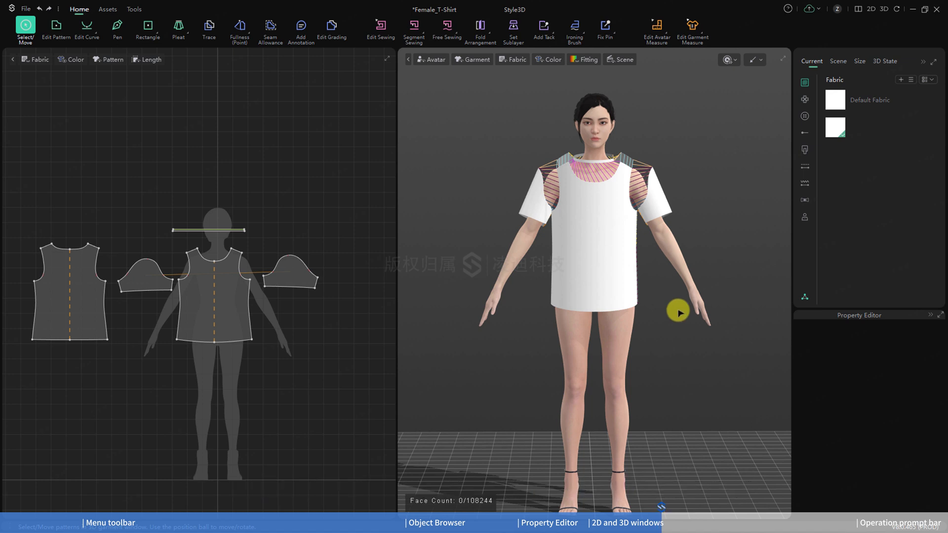
Run the simulation so the T-shirt drapes onto the avatar, grabbing the front piece as it settles
{"action": "left_click", "coordinate": [725, 60]}
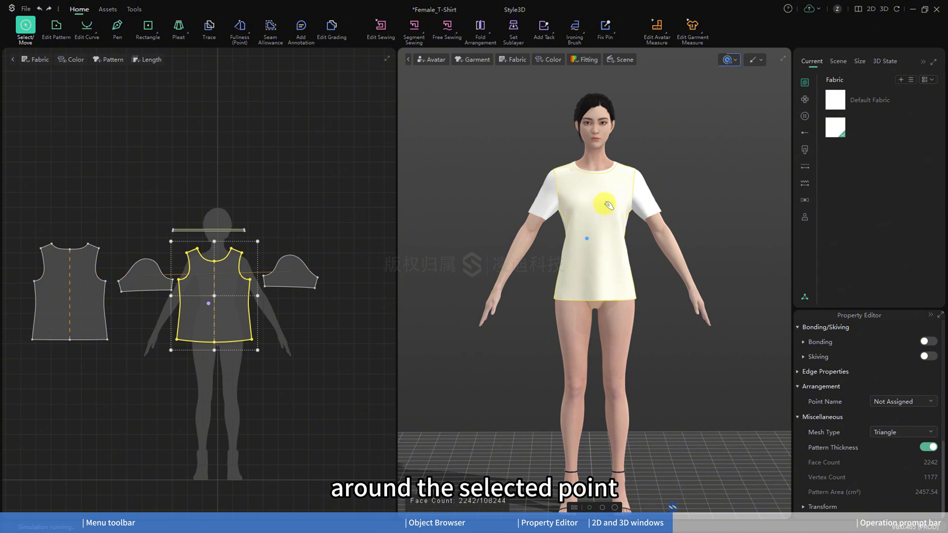
{"action": "left_click", "coordinate": [727, 61]}
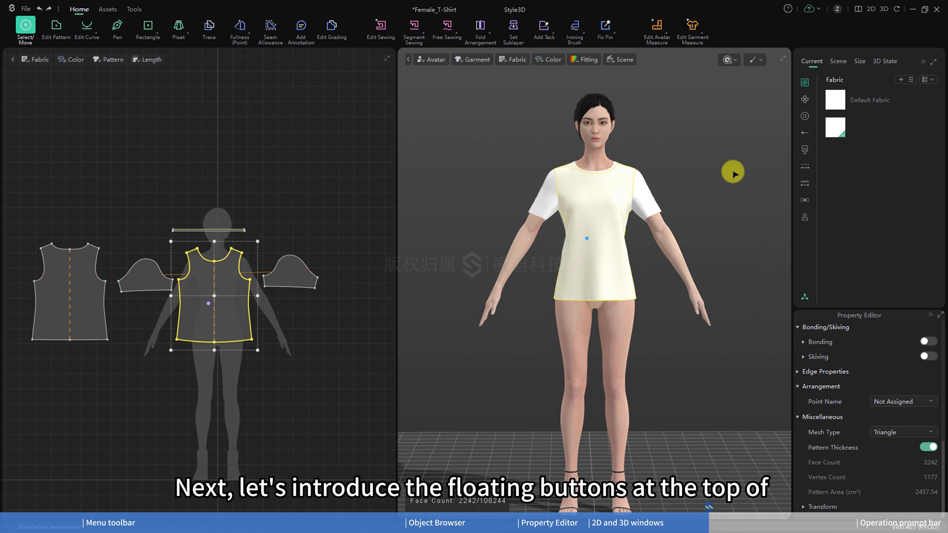
{"action": "mouse_move", "coordinate": [164, 76]}
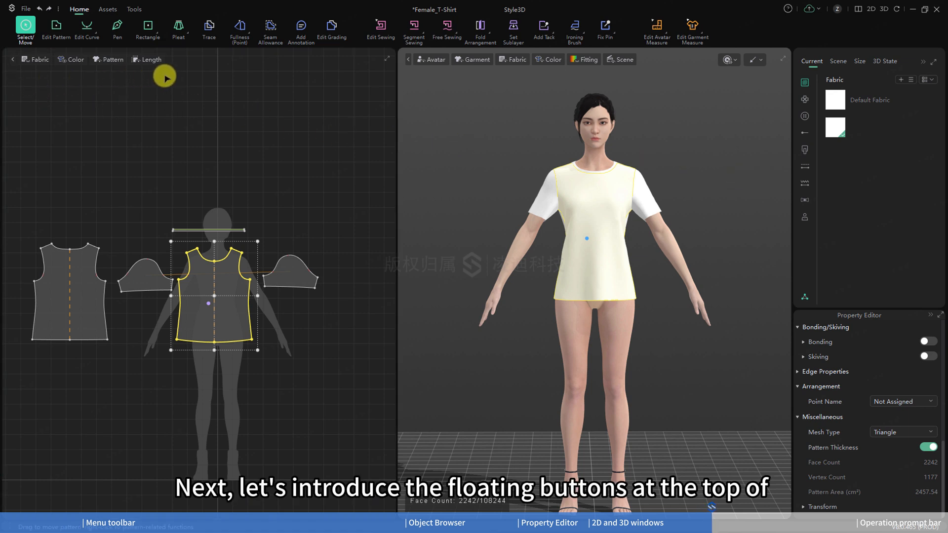
{"action": "mouse_move", "coordinate": [652, 69]}
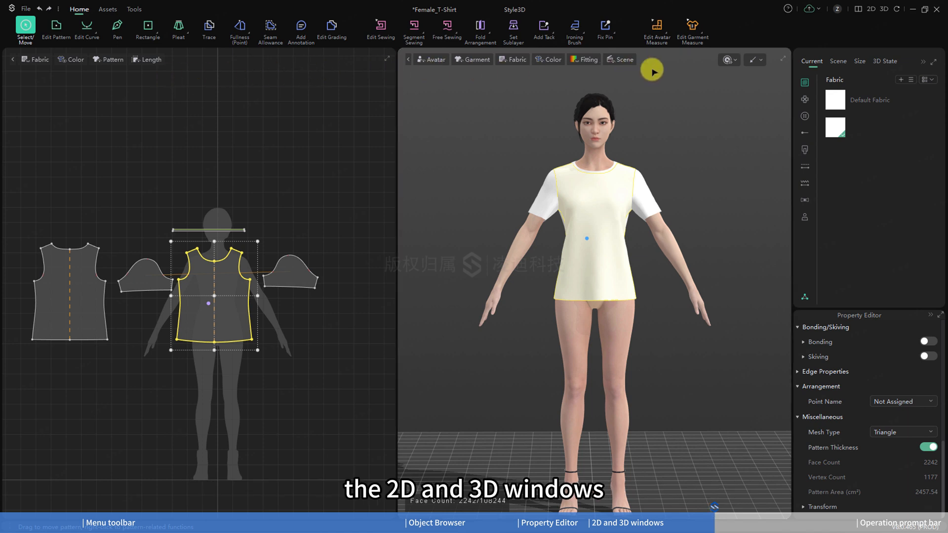
{"action": "mouse_move", "coordinate": [288, 114]}
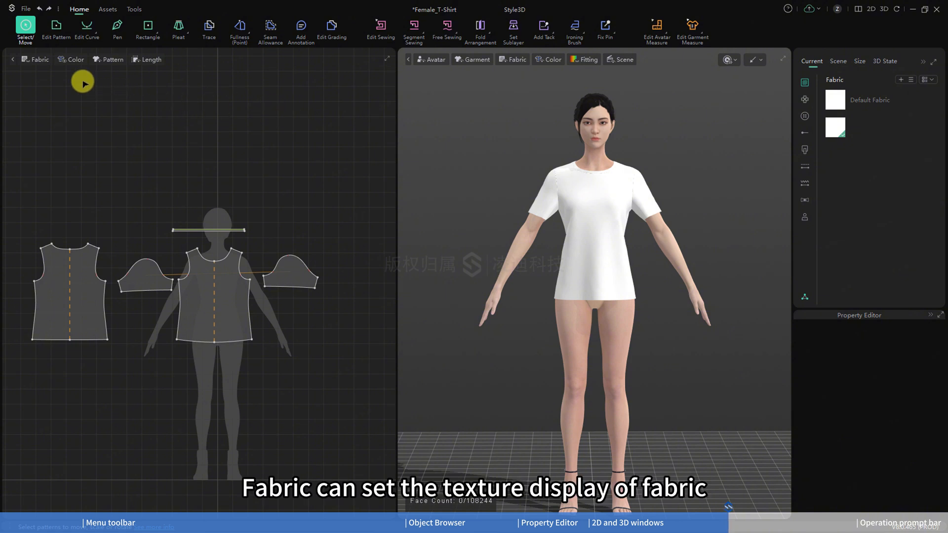
{"action": "left_click", "coordinate": [38, 59]}
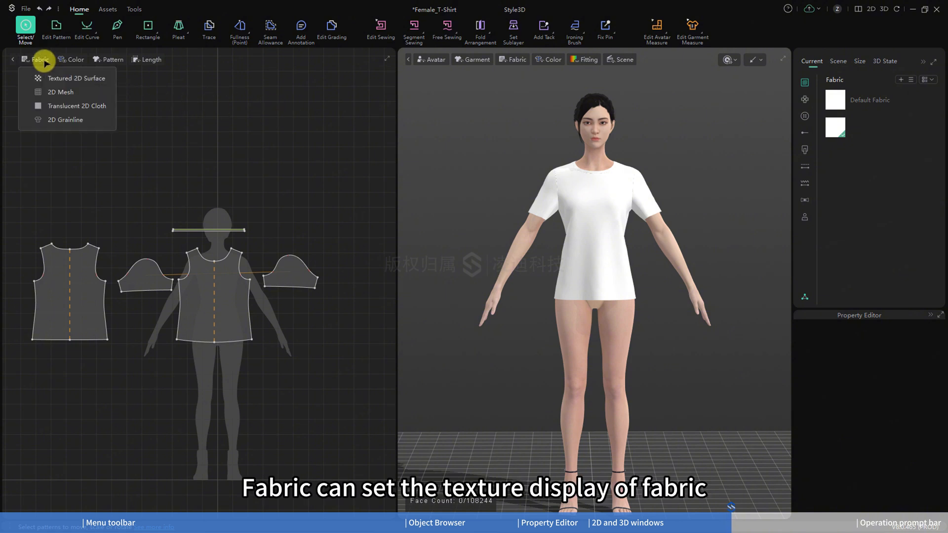
{"action": "left_click", "coordinate": [75, 59]}
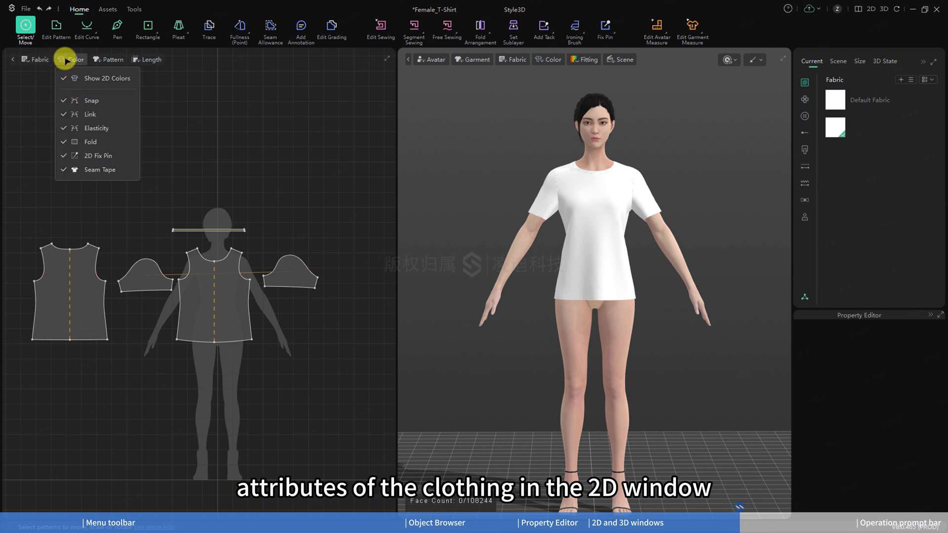
{"action": "left_click", "coordinate": [112, 59]}
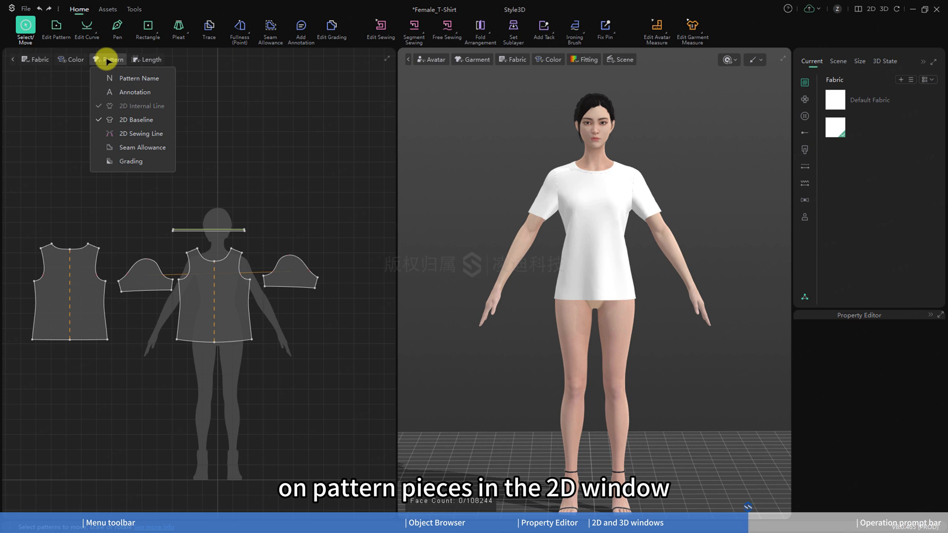
{"action": "left_click", "coordinate": [149, 60]}
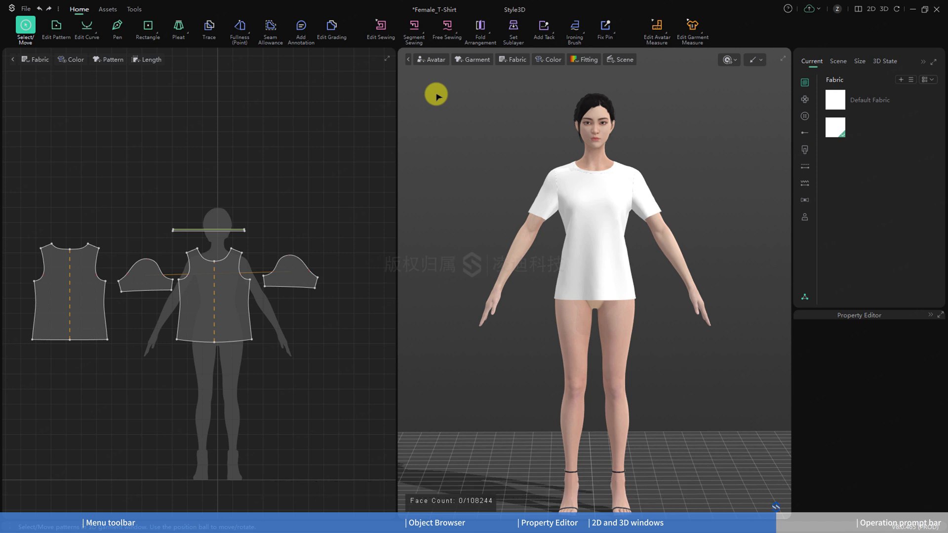
{"action": "left_click", "coordinate": [431, 59]}
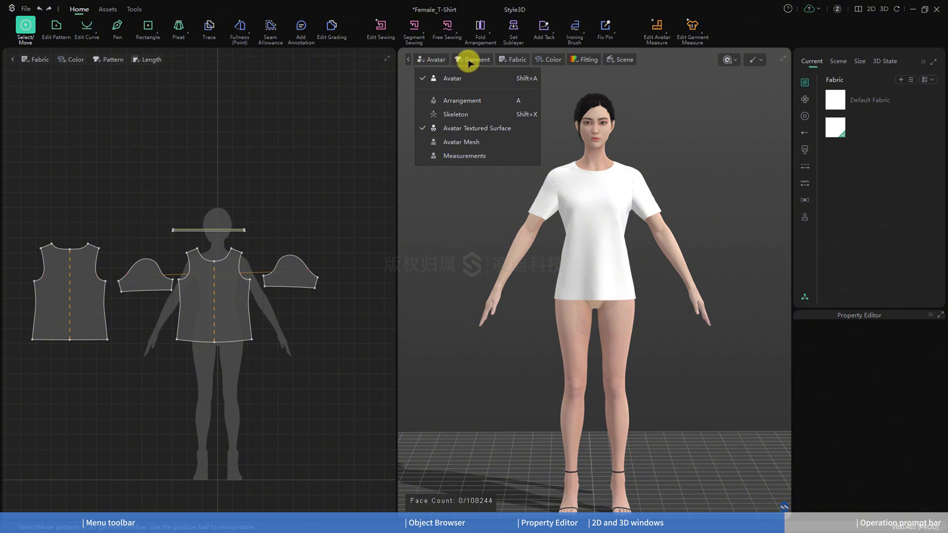
{"action": "left_click", "coordinate": [476, 60]}
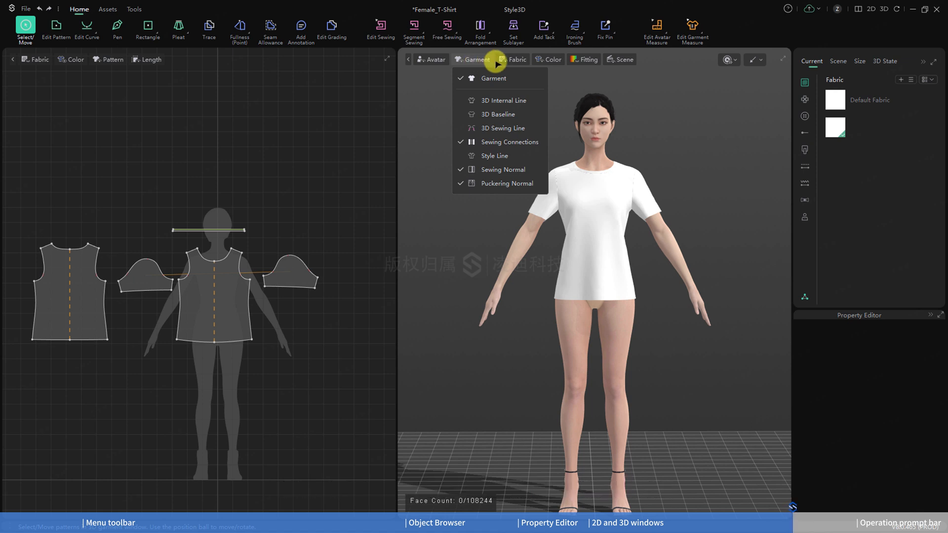
{"action": "left_click", "coordinate": [515, 59]}
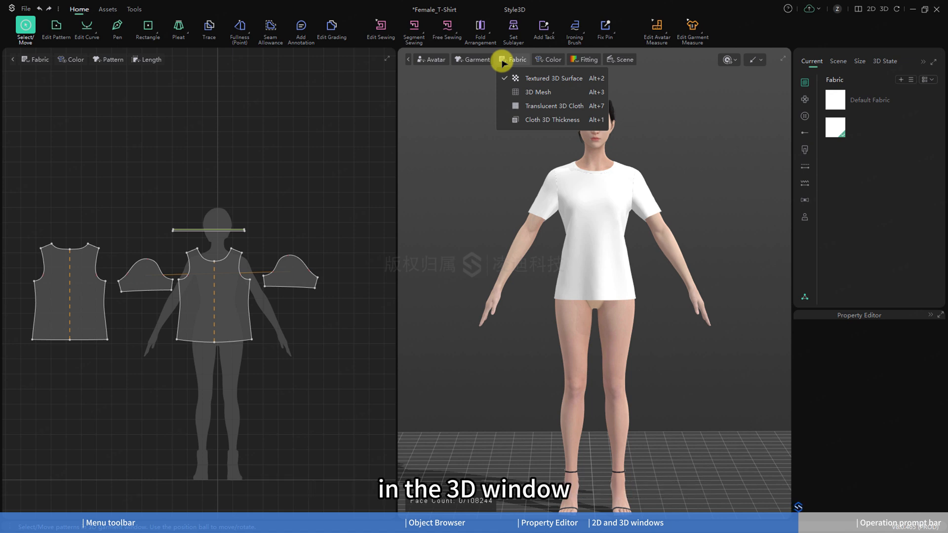
{"action": "left_click", "coordinate": [549, 59]}
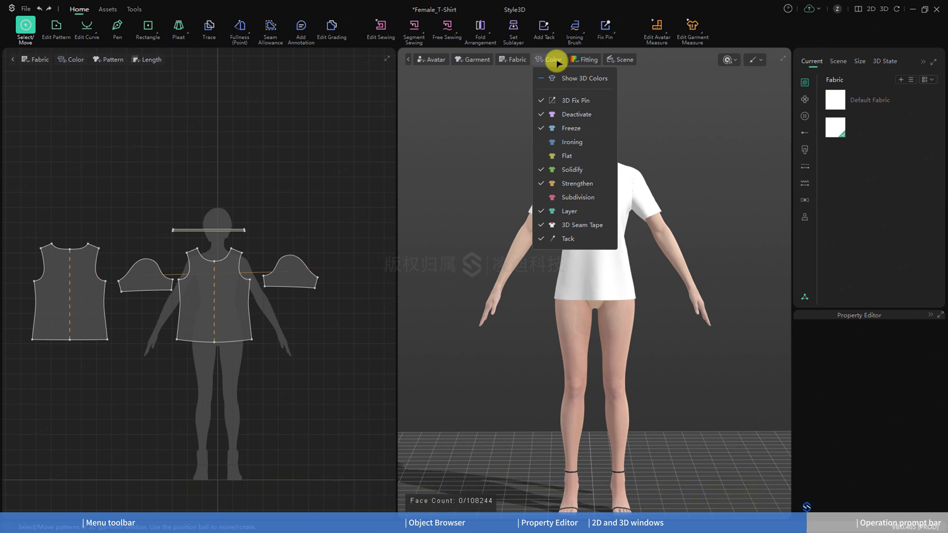
{"action": "left_click", "coordinate": [583, 59]}
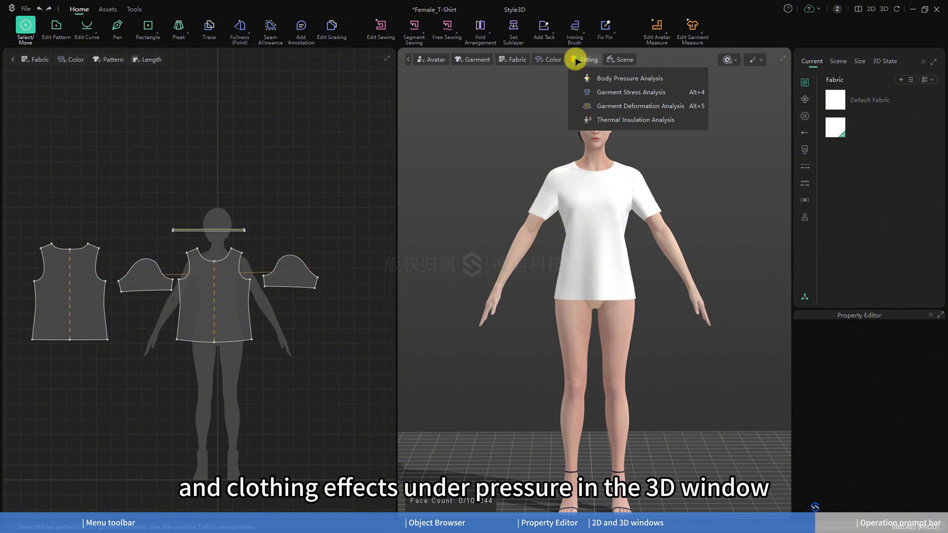
{"action": "left_click", "coordinate": [625, 59]}
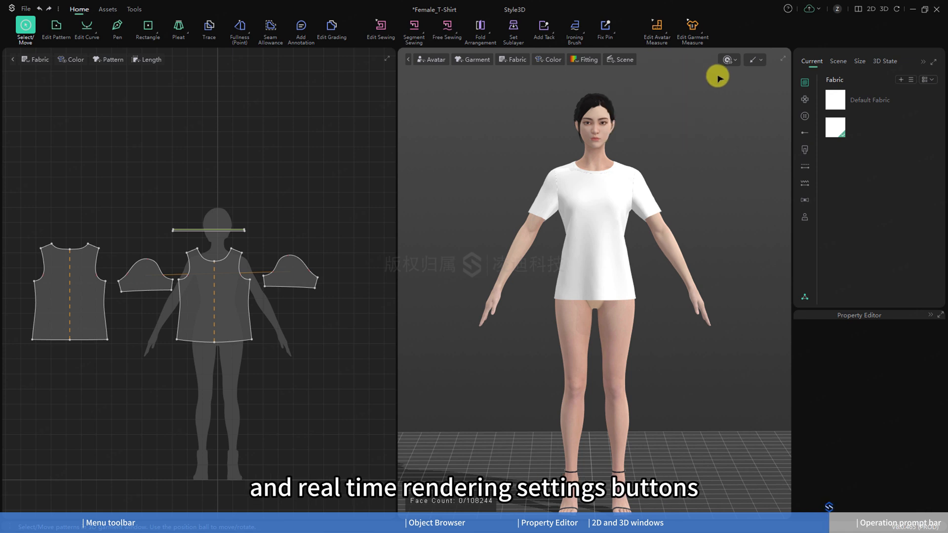
{"action": "left_click", "coordinate": [760, 60]}
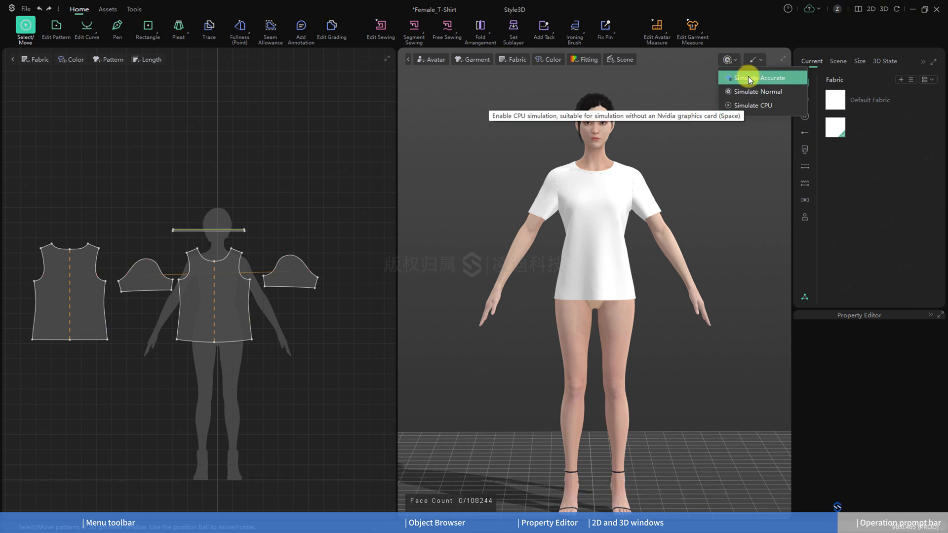
{"action": "left_click", "coordinate": [760, 60]}
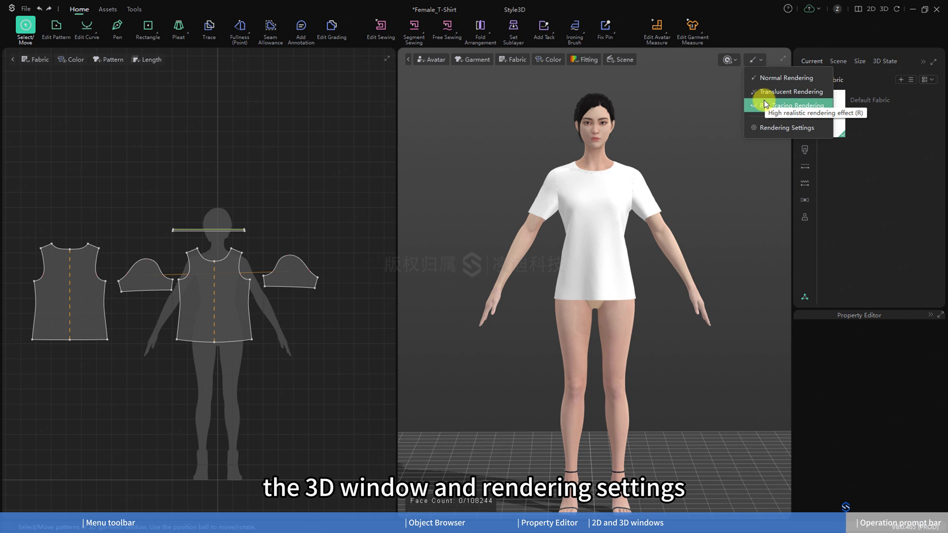
{"action": "mouse_move", "coordinate": [789, 127]}
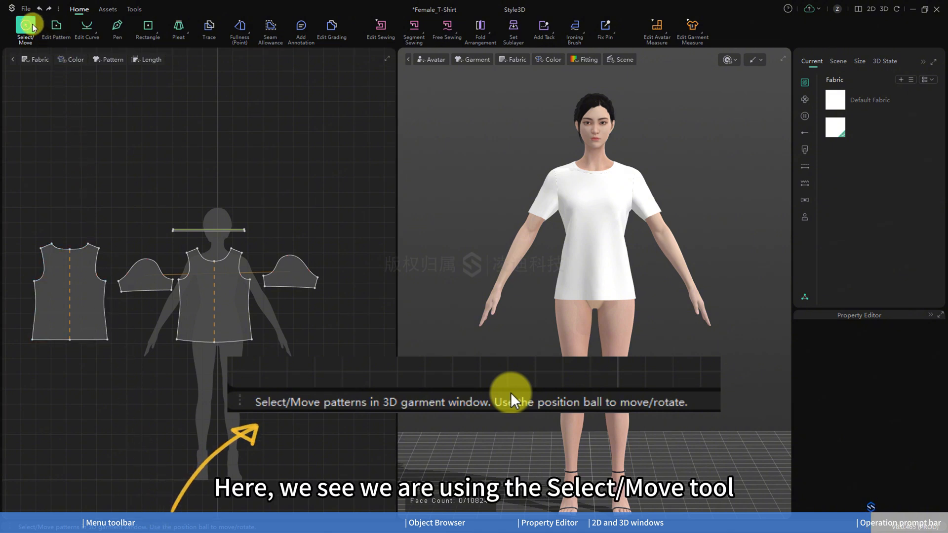
{"action": "mouse_move", "coordinate": [26, 27]}
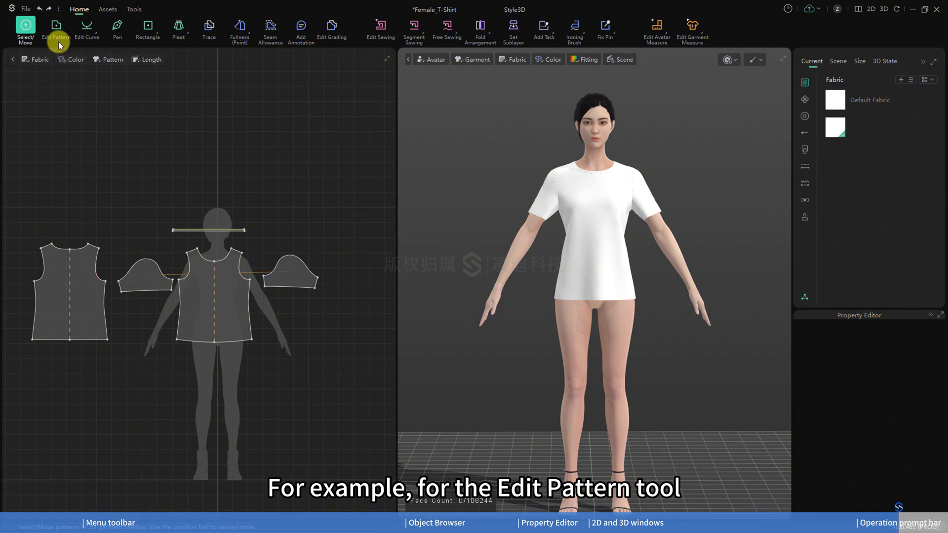
Activate Edit Pattern and follow 'See more info' to its online help article
{"action": "left_click", "coordinate": [55, 25]}
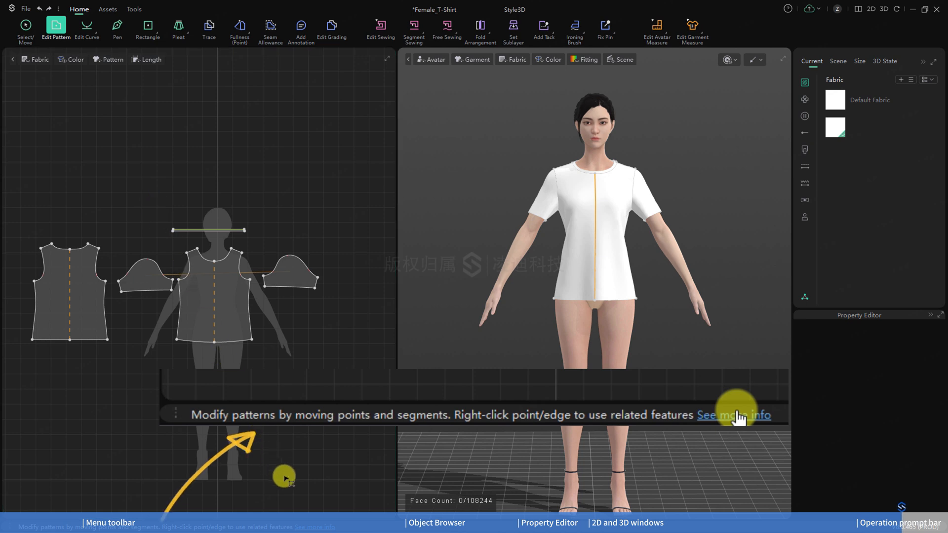
{"action": "left_click", "coordinate": [734, 415]}
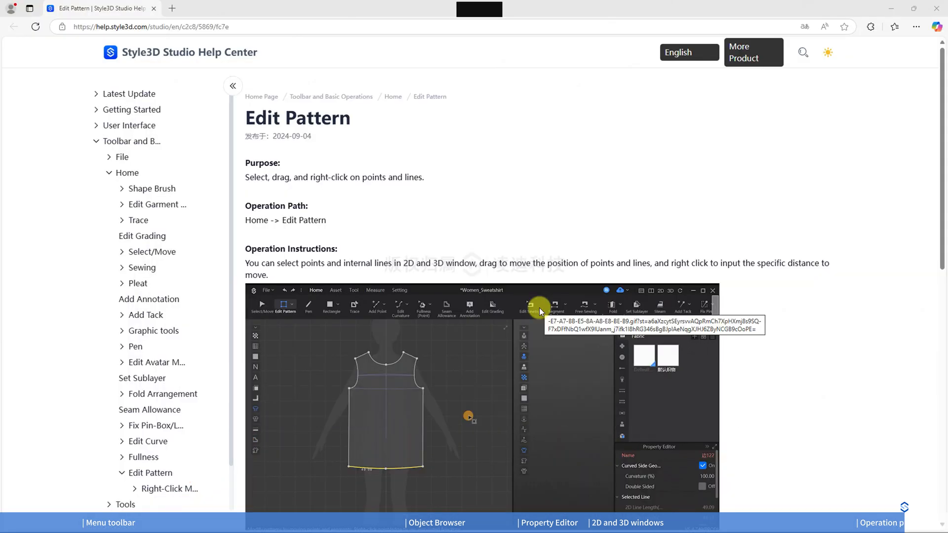